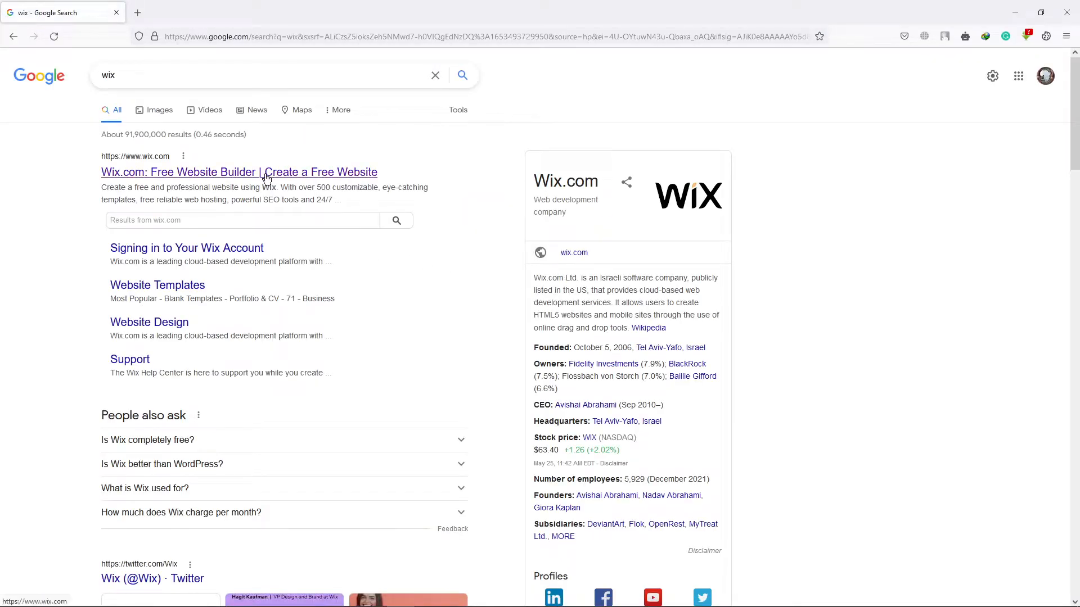
# Open Wix.com from the Google results and browse its homepage templates, features and blog sections.
pyautogui.click(239, 172)
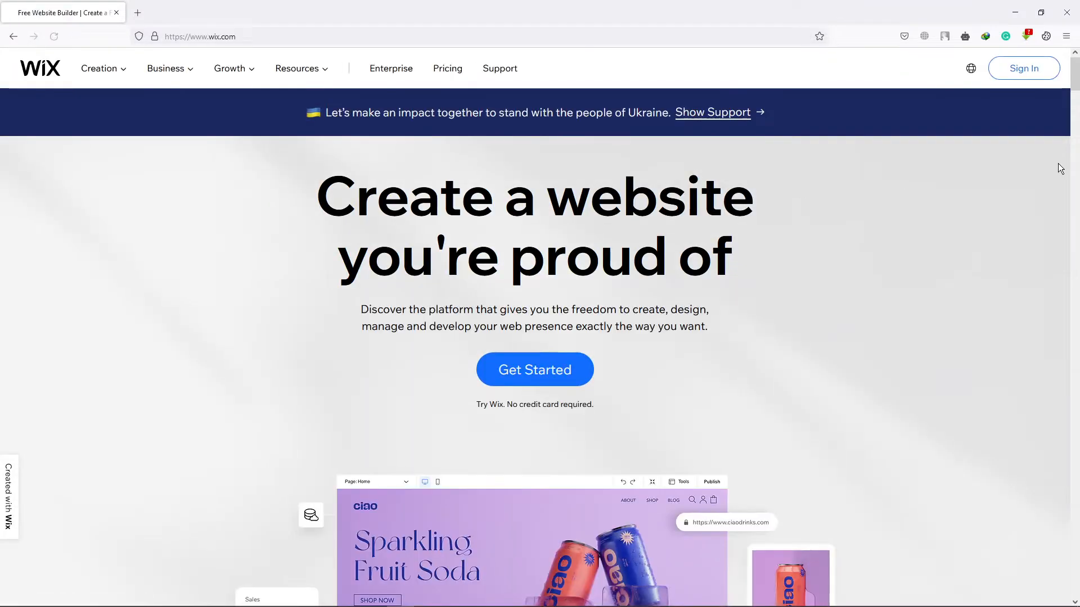
pyautogui.scroll(-3)
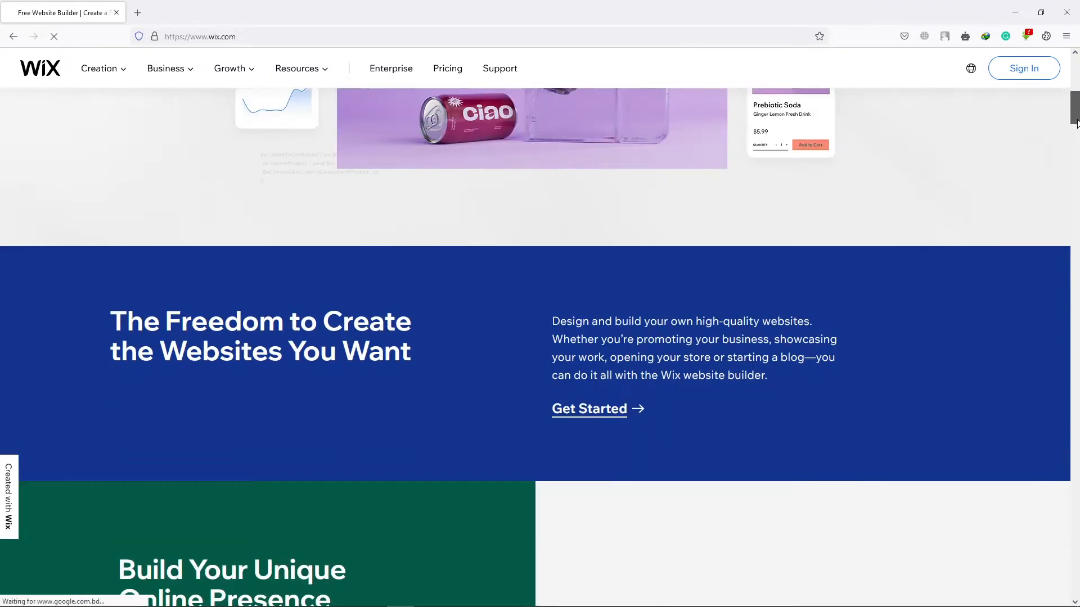
pyautogui.scroll(-3)
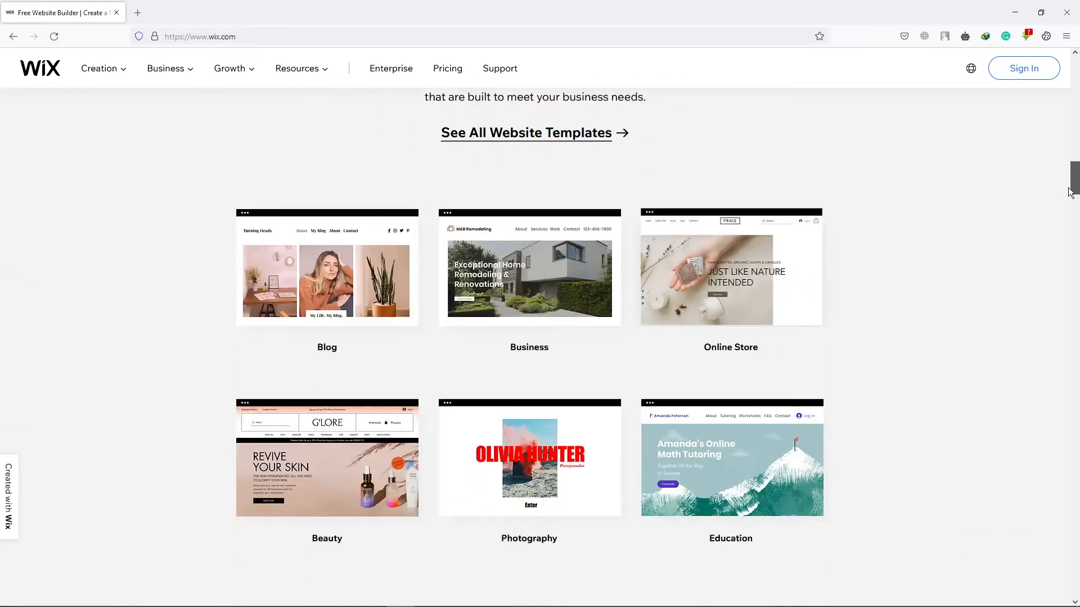
pyautogui.scroll(-3)
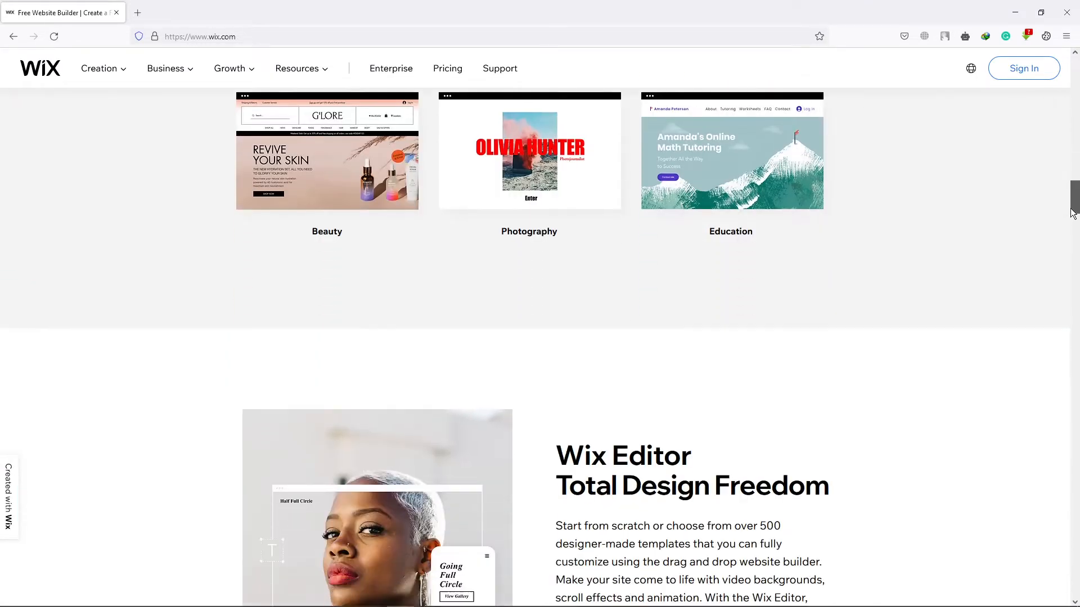
pyautogui.scroll(-3)
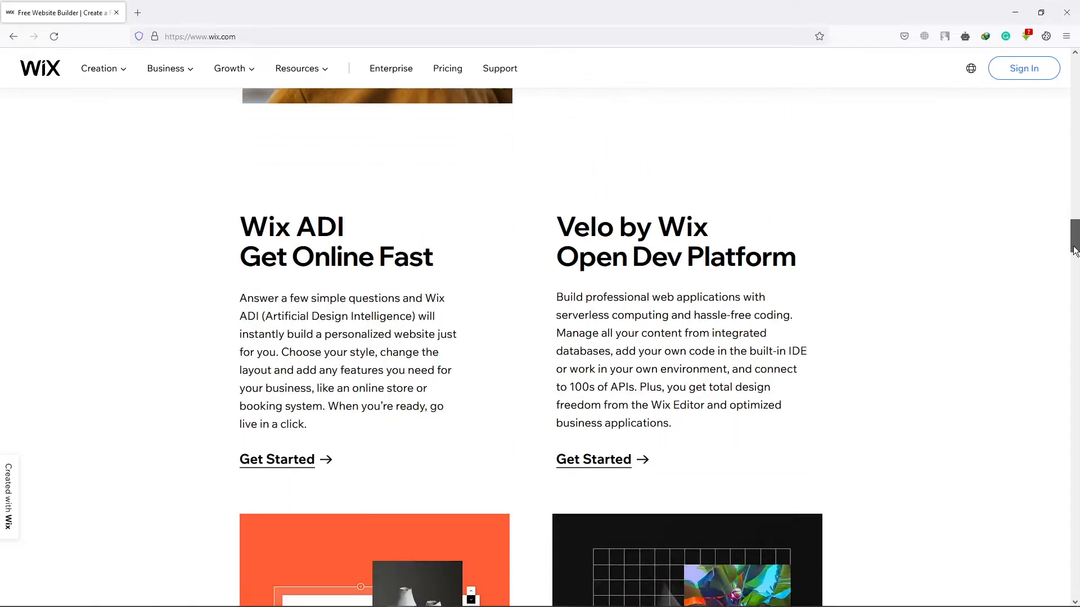
pyautogui.scroll(-3)
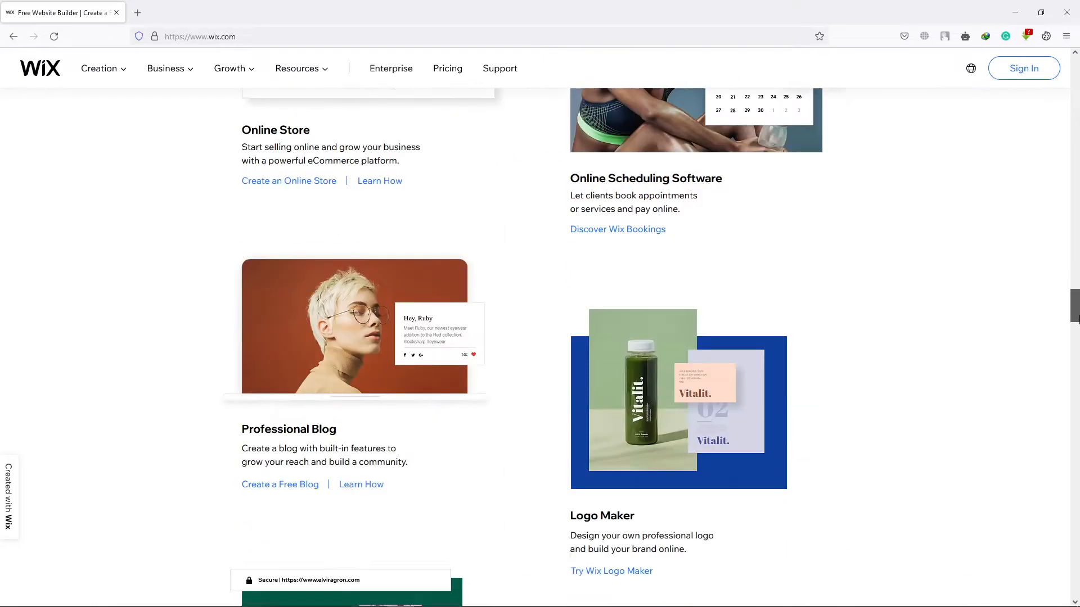
pyautogui.scroll(-3)
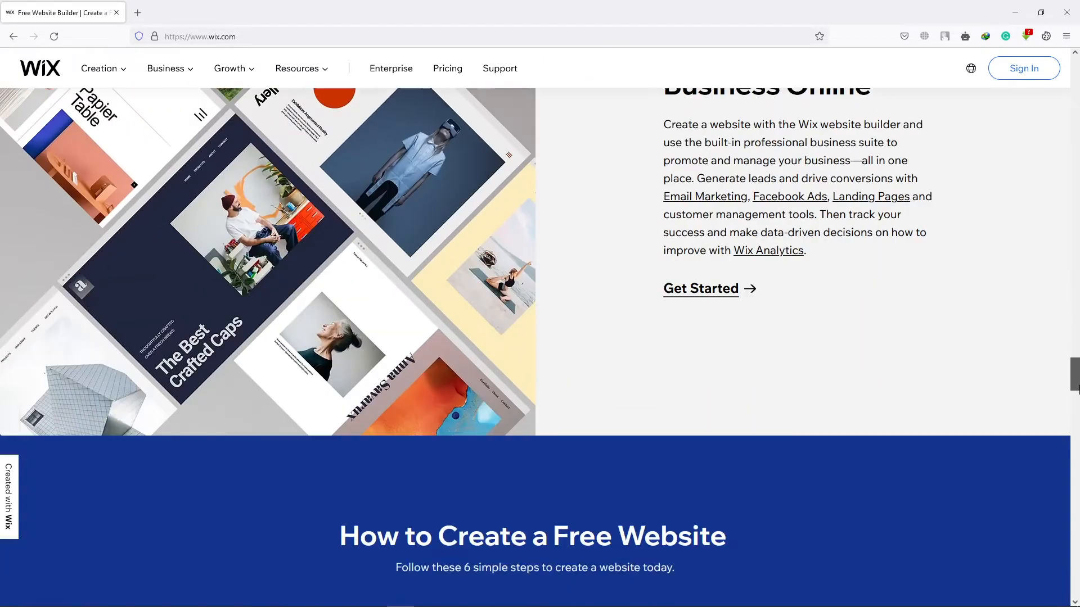
pyautogui.scroll(-3)
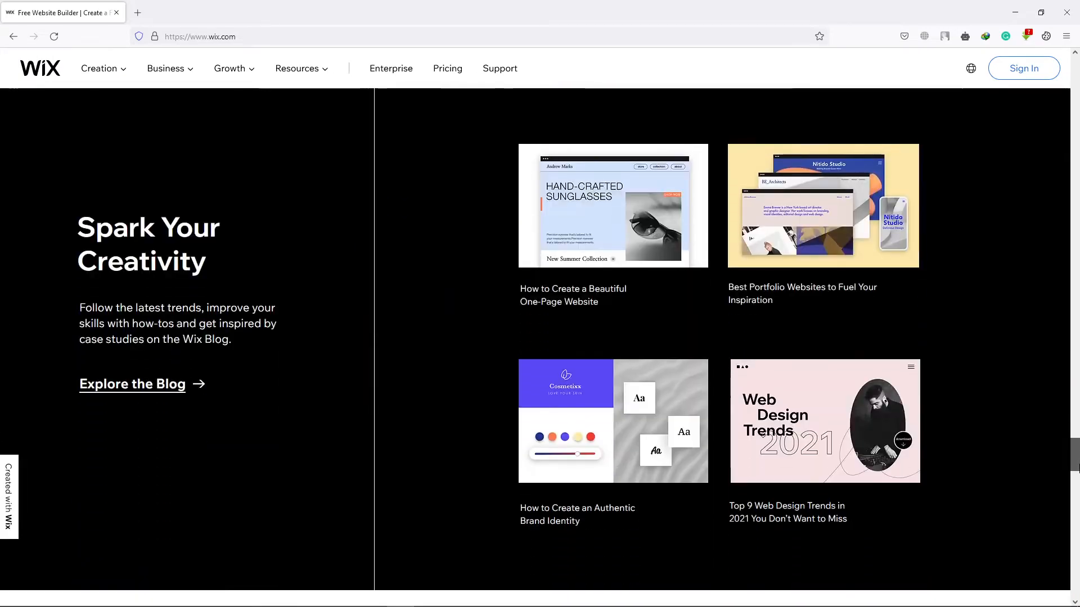
pyautogui.scroll(-3)
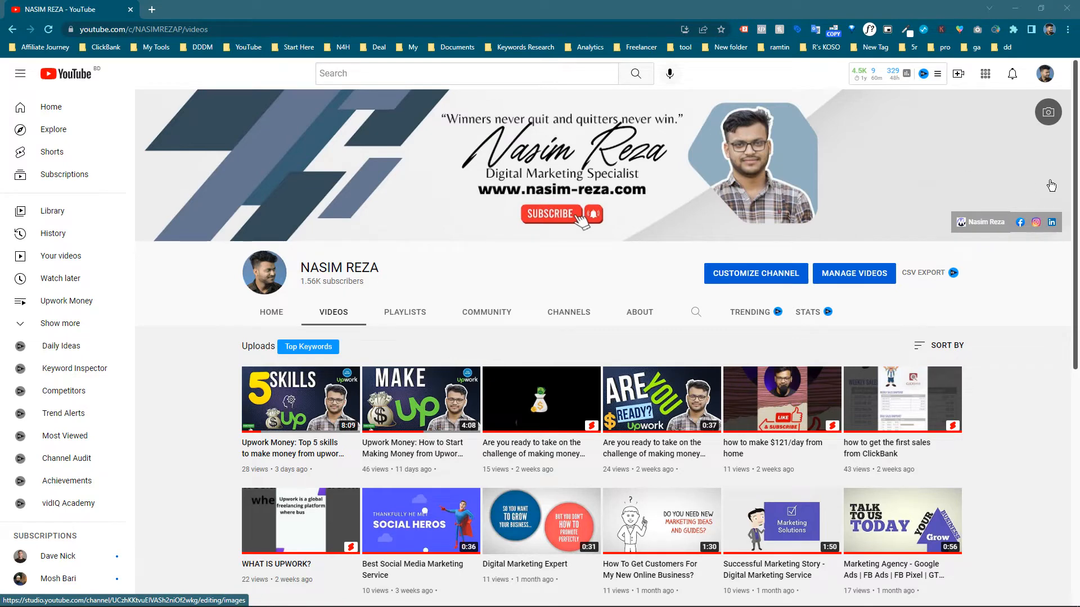
# Scroll the channel's videos, then switch to its Playlists listing.
pyautogui.scroll(-3)
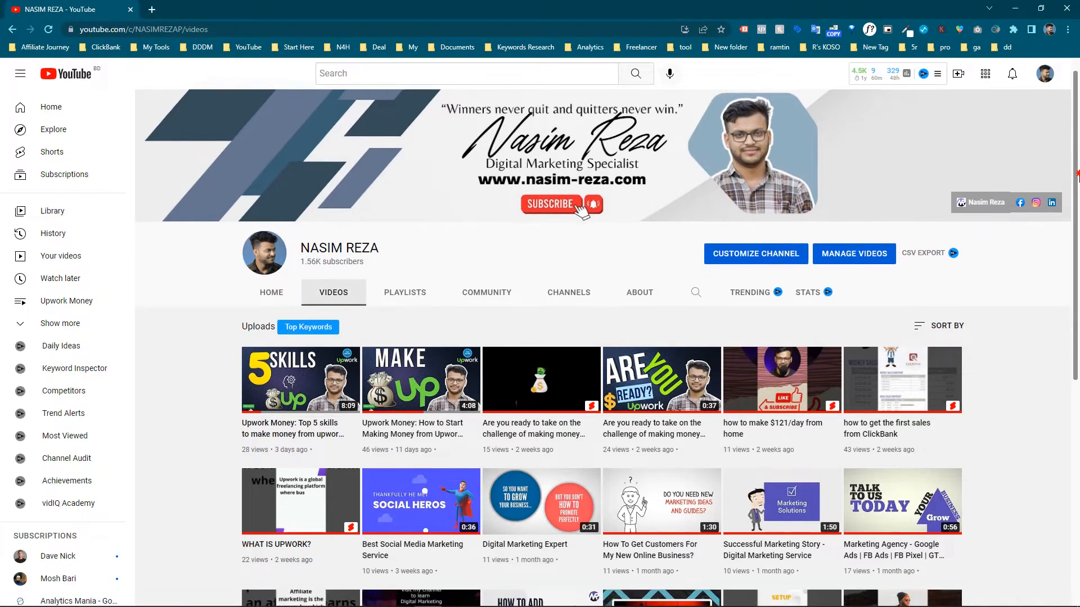
pyautogui.scroll(-3)
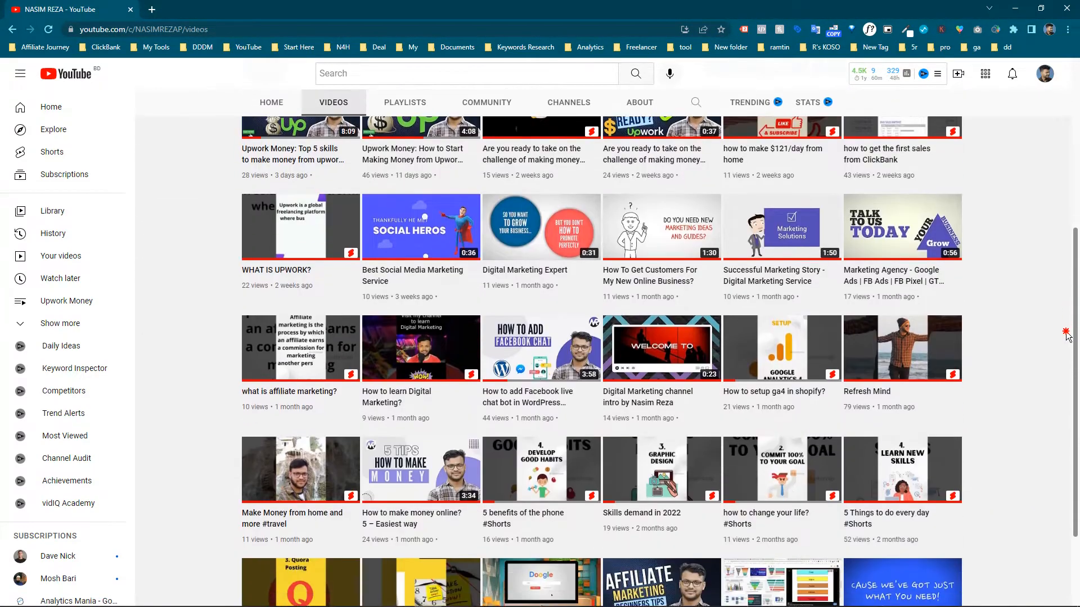
pyautogui.scroll(-3)
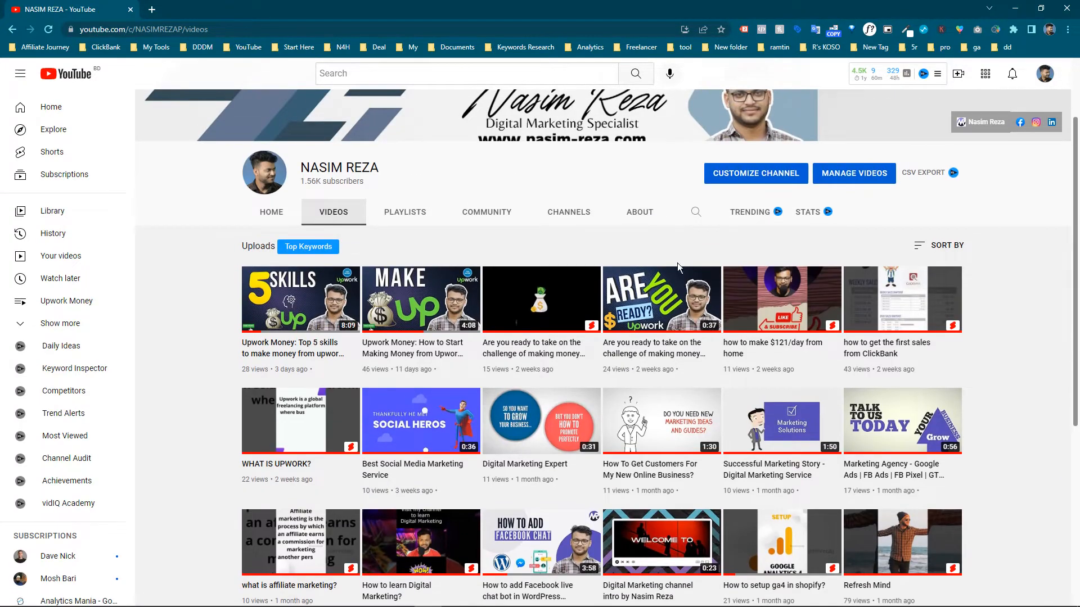
pyautogui.click(405, 228)
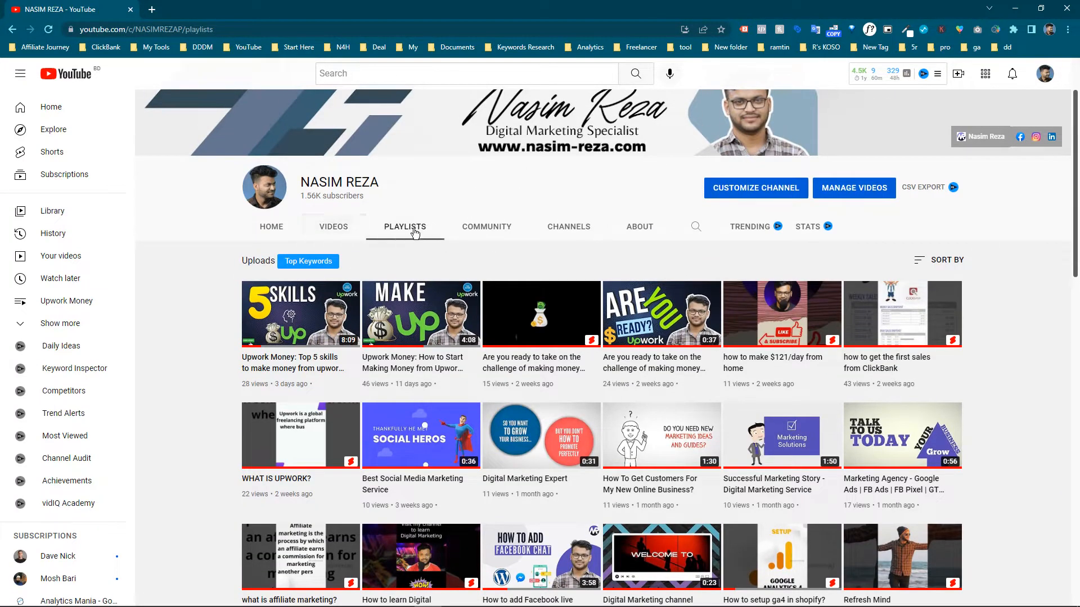
pyautogui.click(405, 228)
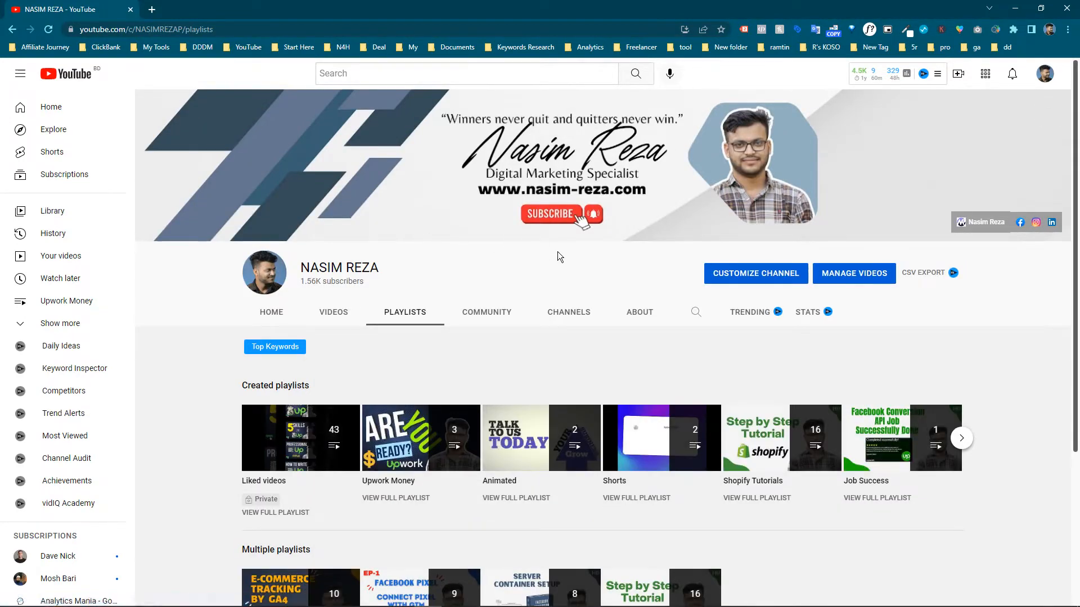
pyautogui.scroll(-3)
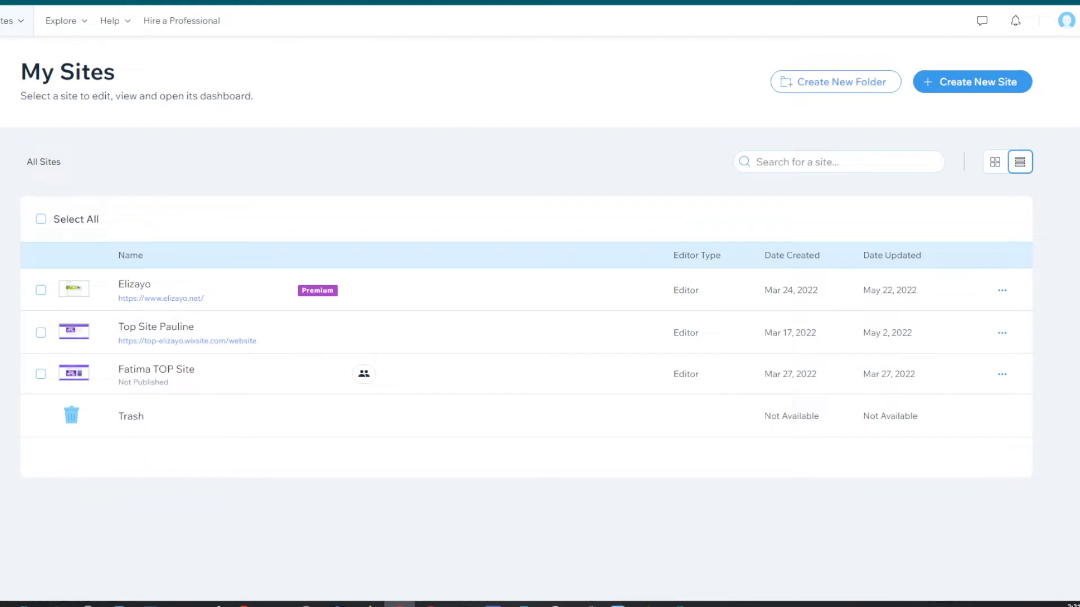
pyautogui.moveTo(256, 209)
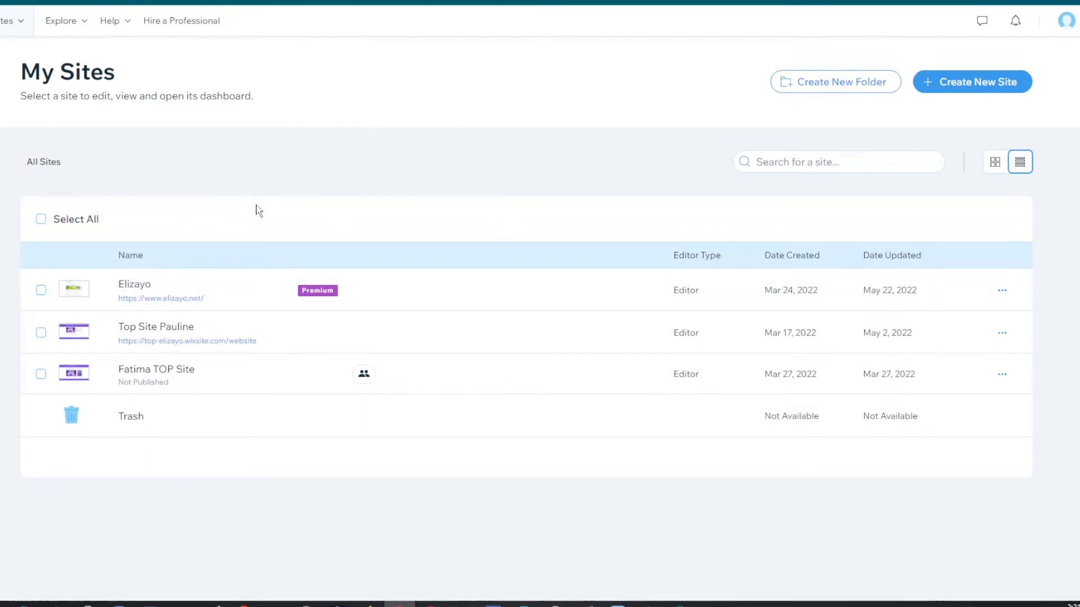
pyautogui.moveTo(471, 74)
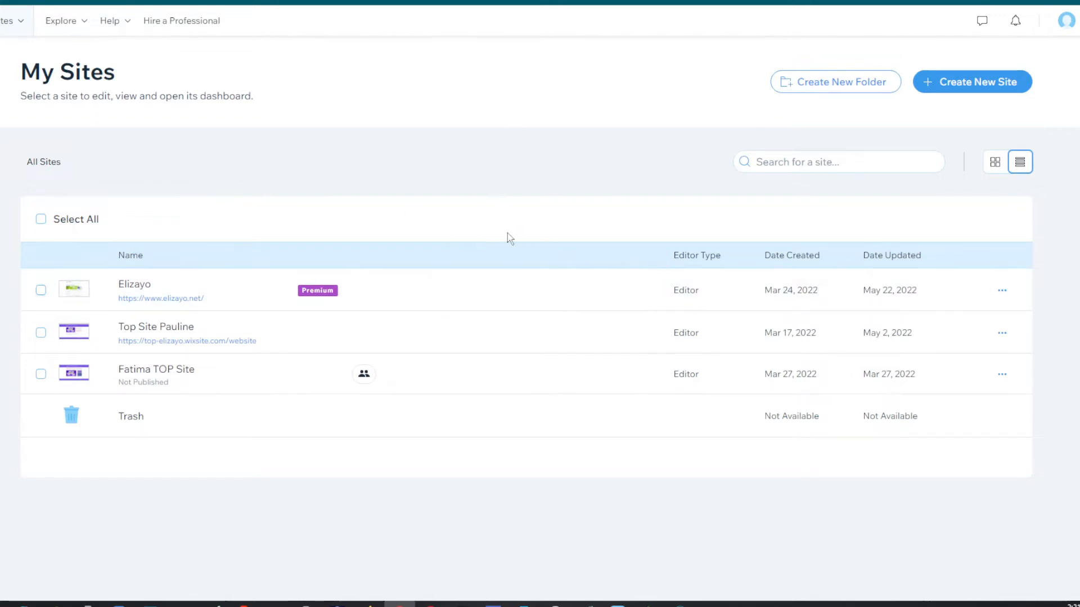
pyautogui.moveTo(287, 51)
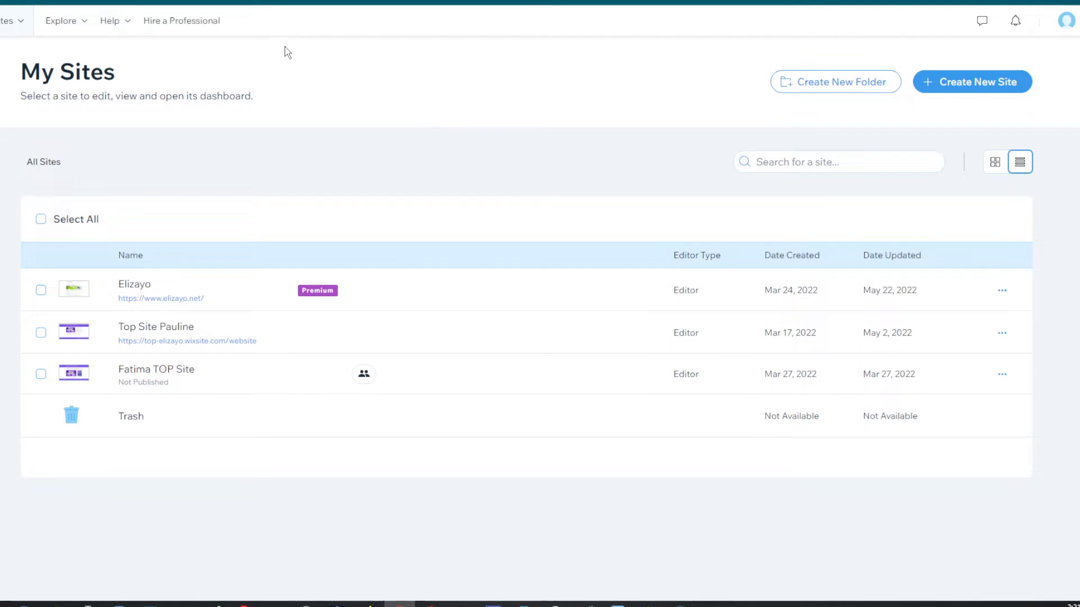
pyautogui.moveTo(462, 95)
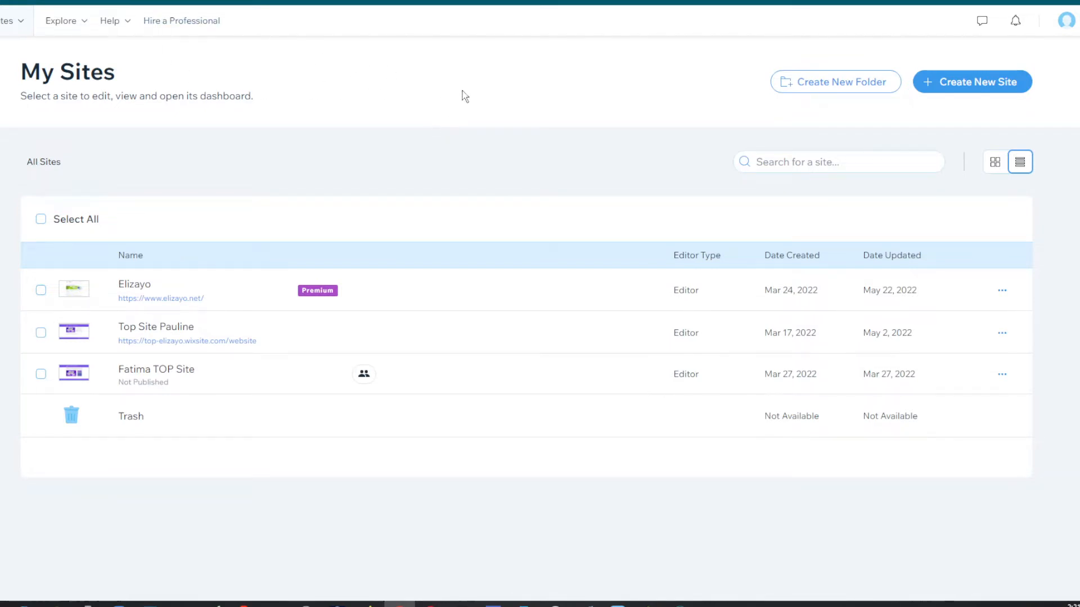
pyautogui.moveTo(429, 295)
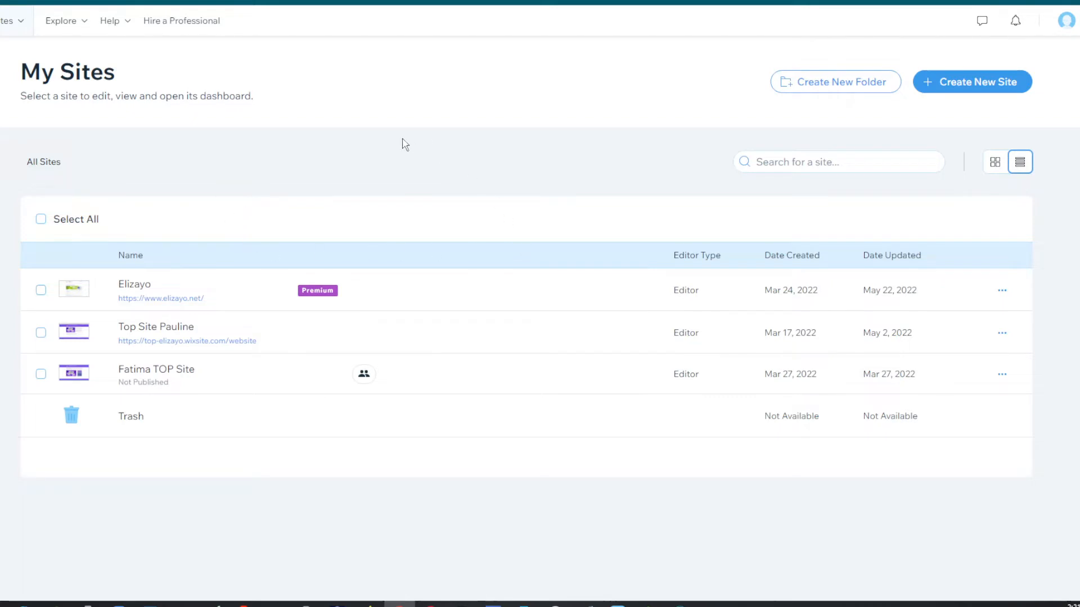
pyautogui.moveTo(521, 235)
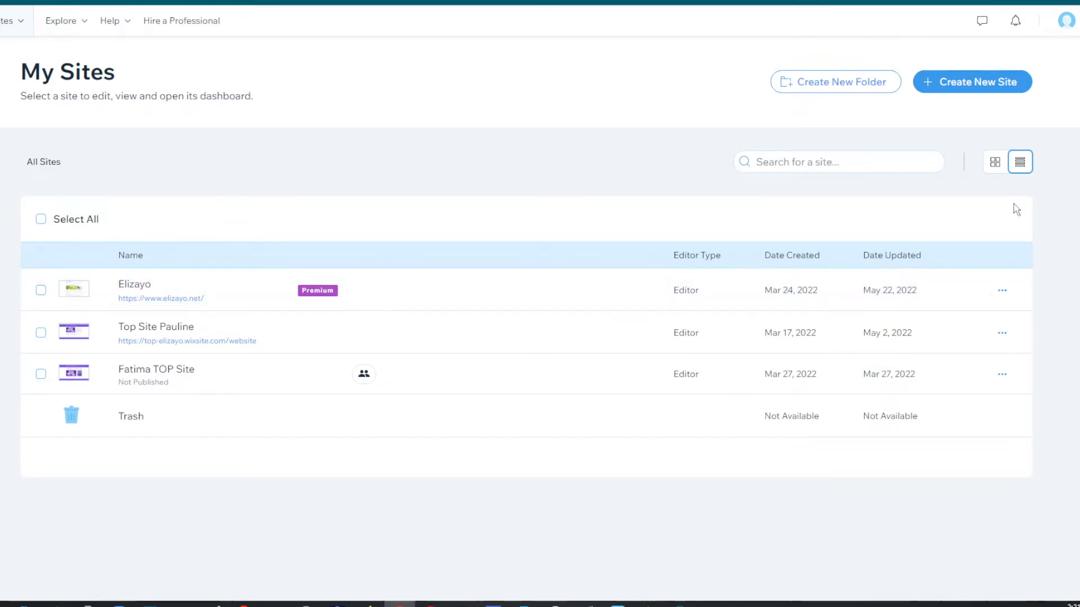
pyautogui.moveTo(426, 90)
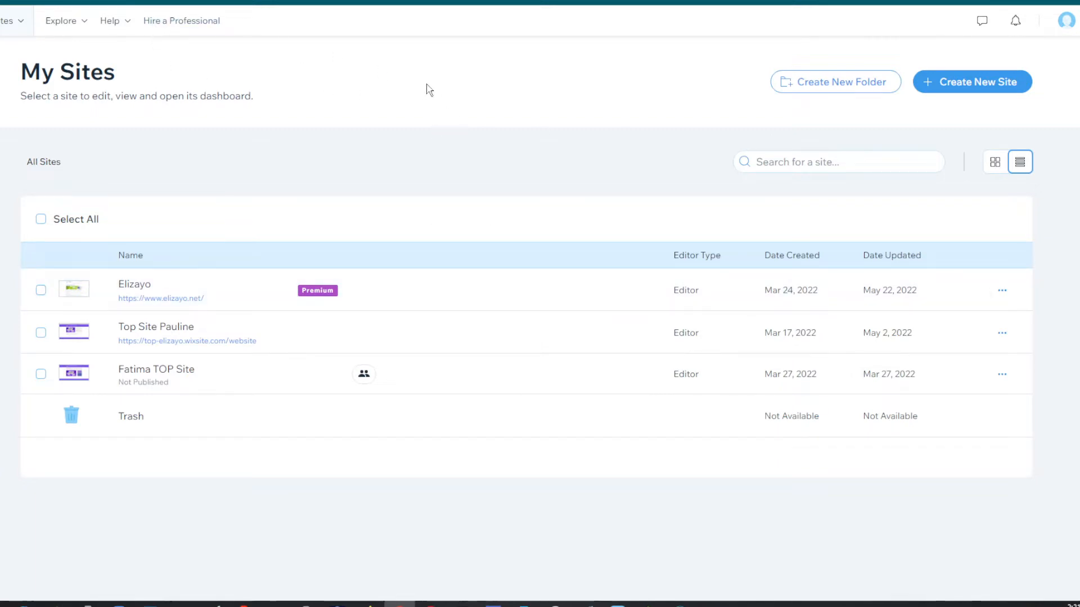
pyautogui.moveTo(366, 119)
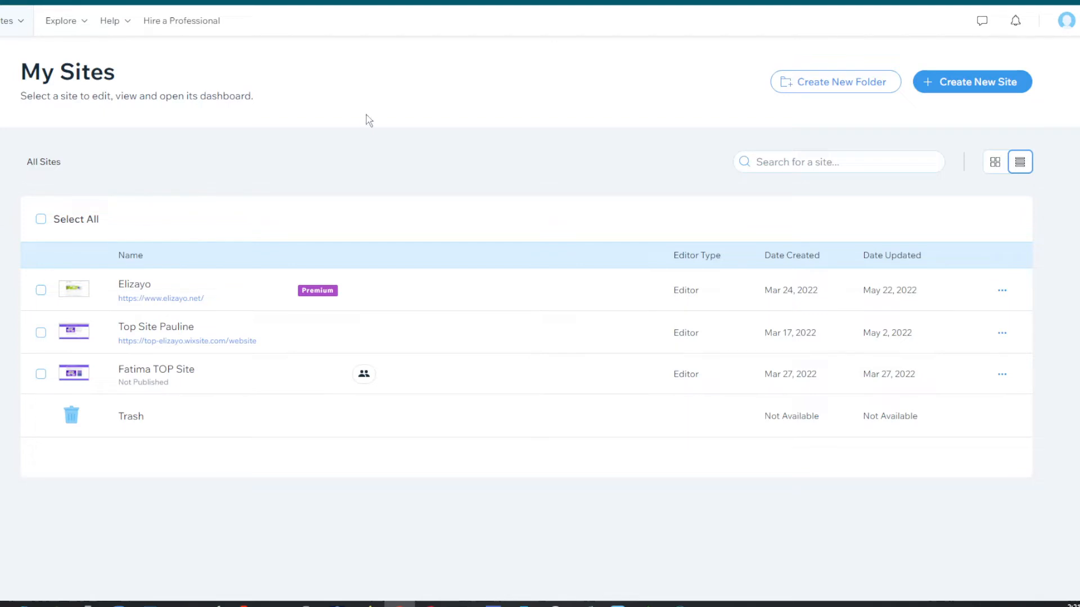
pyautogui.moveTo(236, 217)
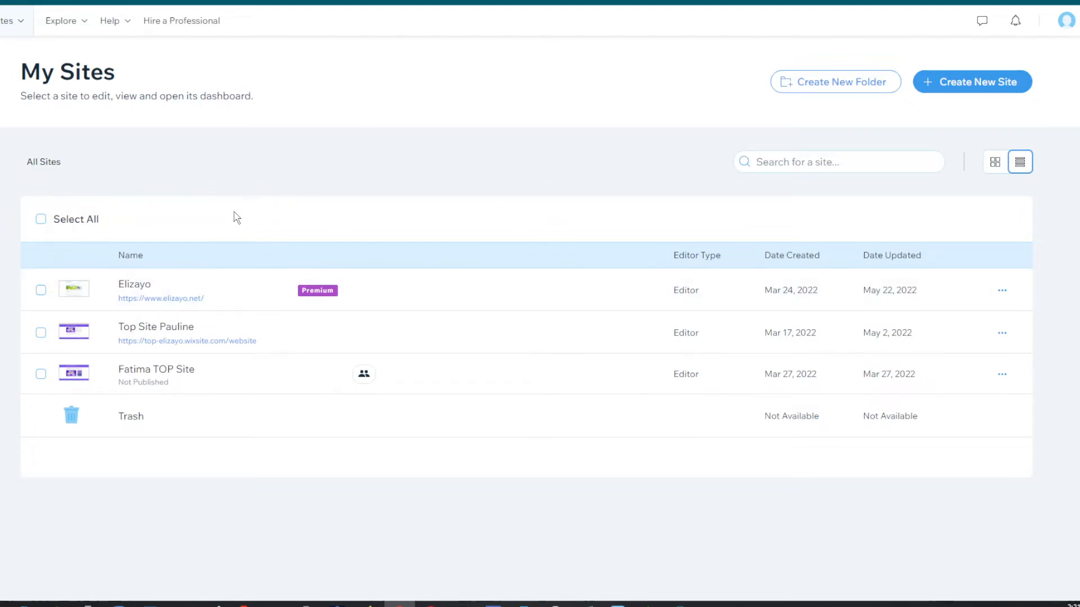
pyautogui.moveTo(467, 76)
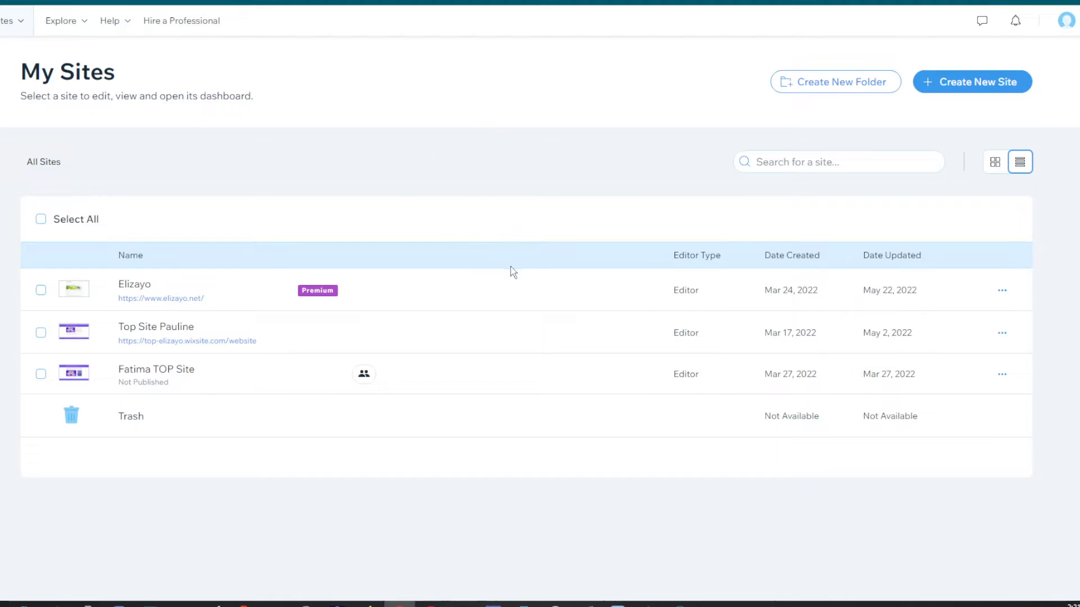
pyautogui.moveTo(411, 237)
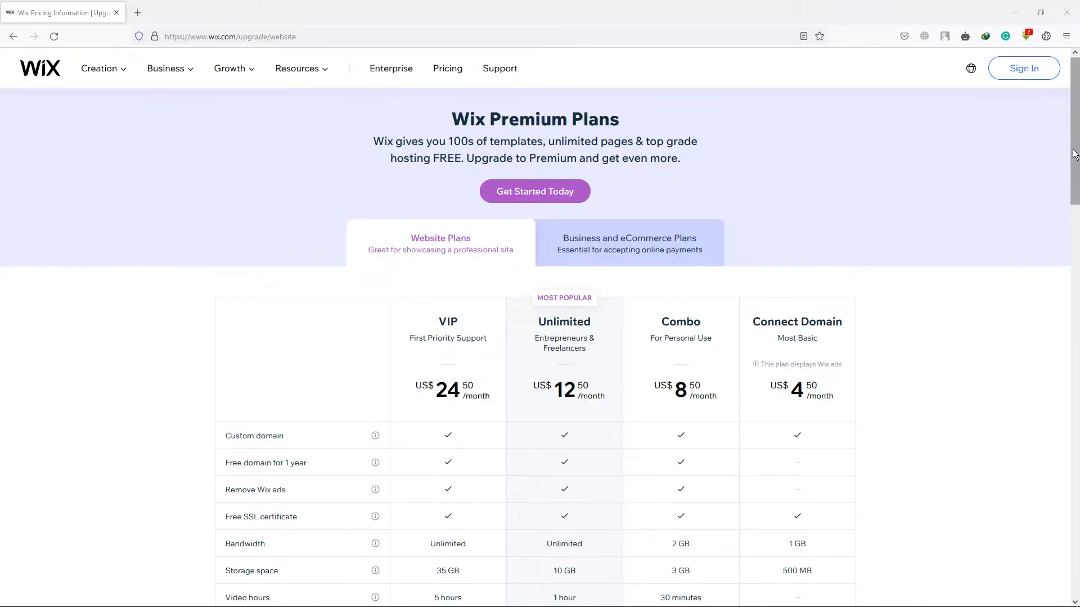
# Scroll through the Wix pricing comparison and back up.
pyautogui.scroll(-3)
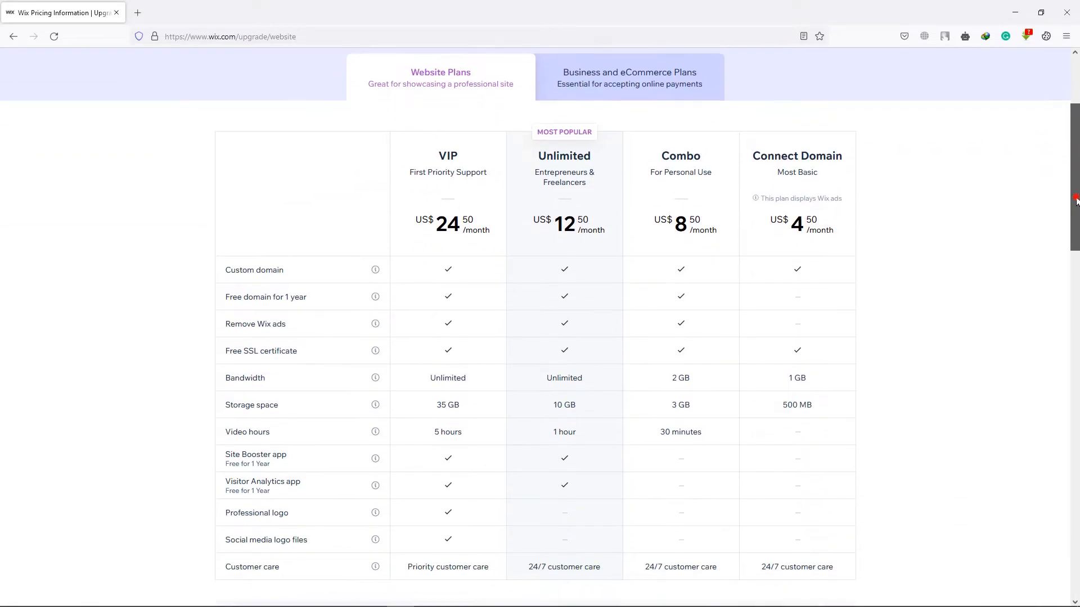
pyautogui.scroll(-3)
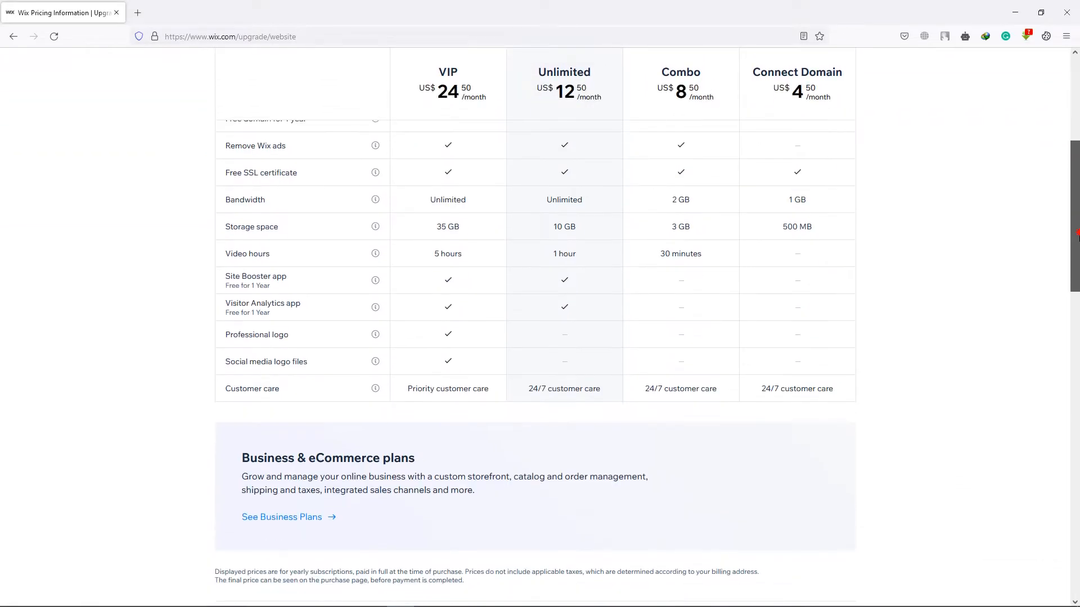
pyautogui.scroll(3)
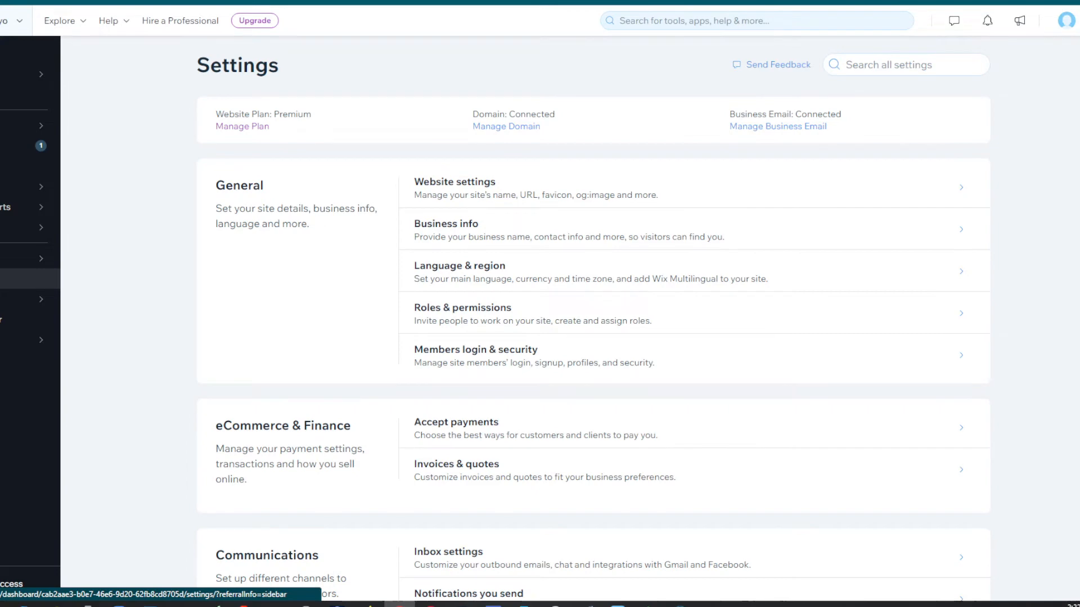
# Scroll Settings down to the Communications and Advanced groups.
pyautogui.scroll(-3)
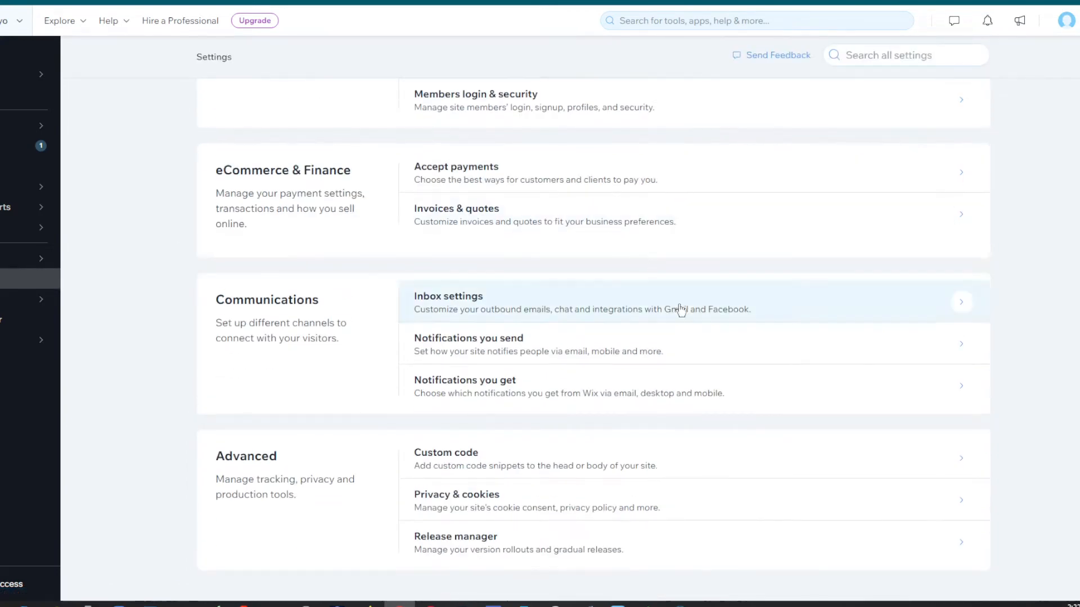
pyautogui.moveTo(855, 465)
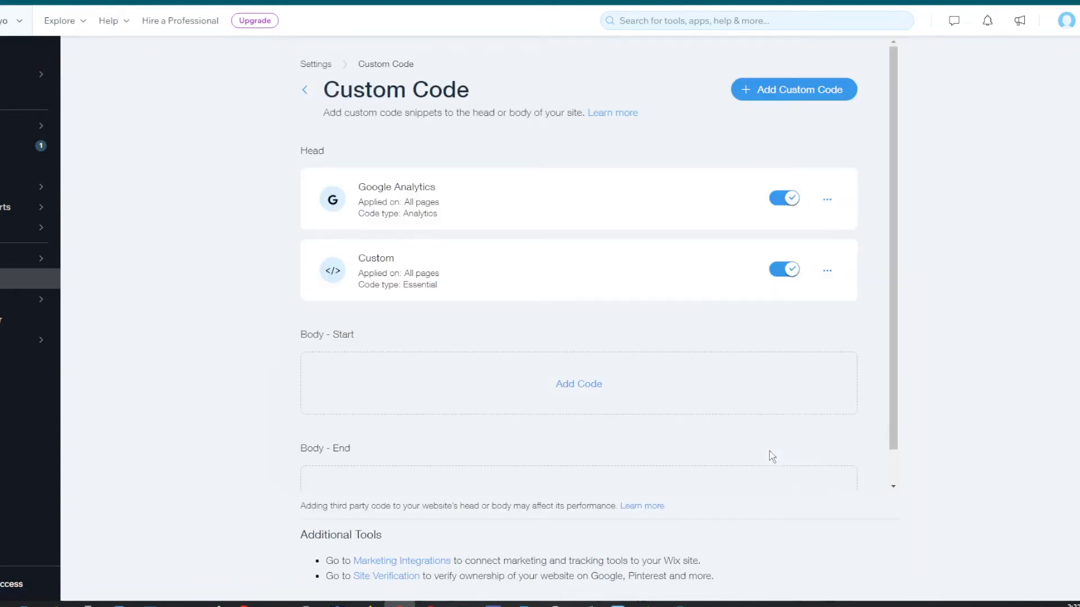
pyautogui.moveTo(287, 275)
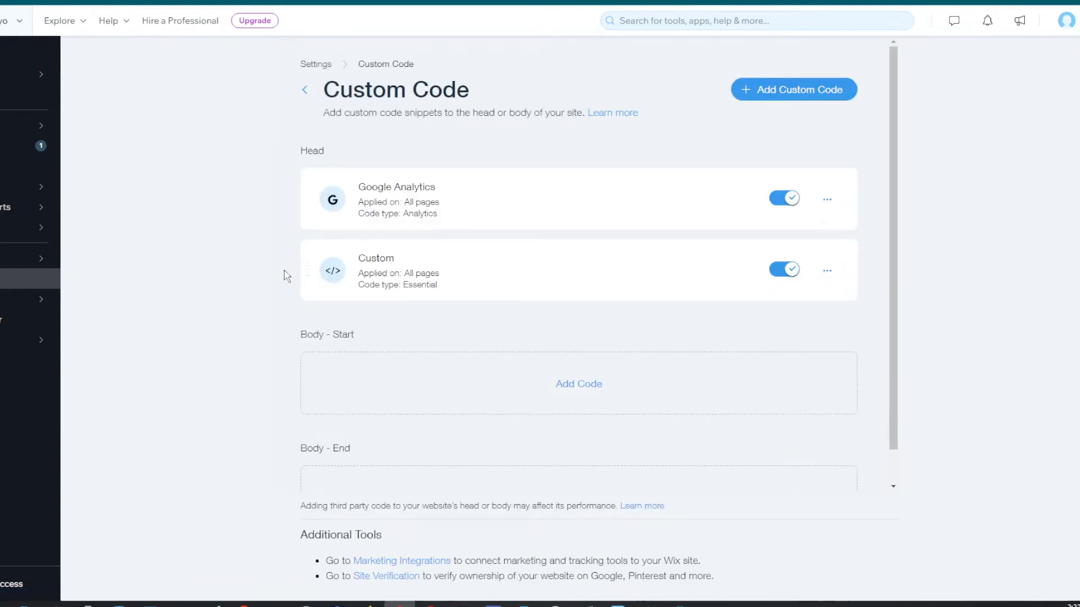
pyautogui.moveTo(281, 397)
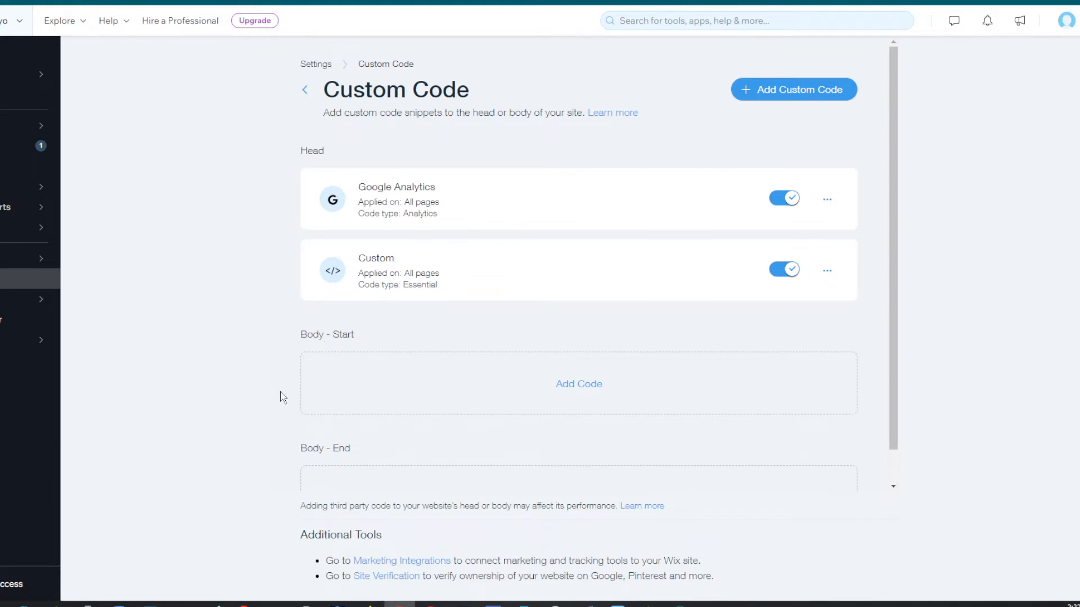
pyautogui.moveTo(572, 387)
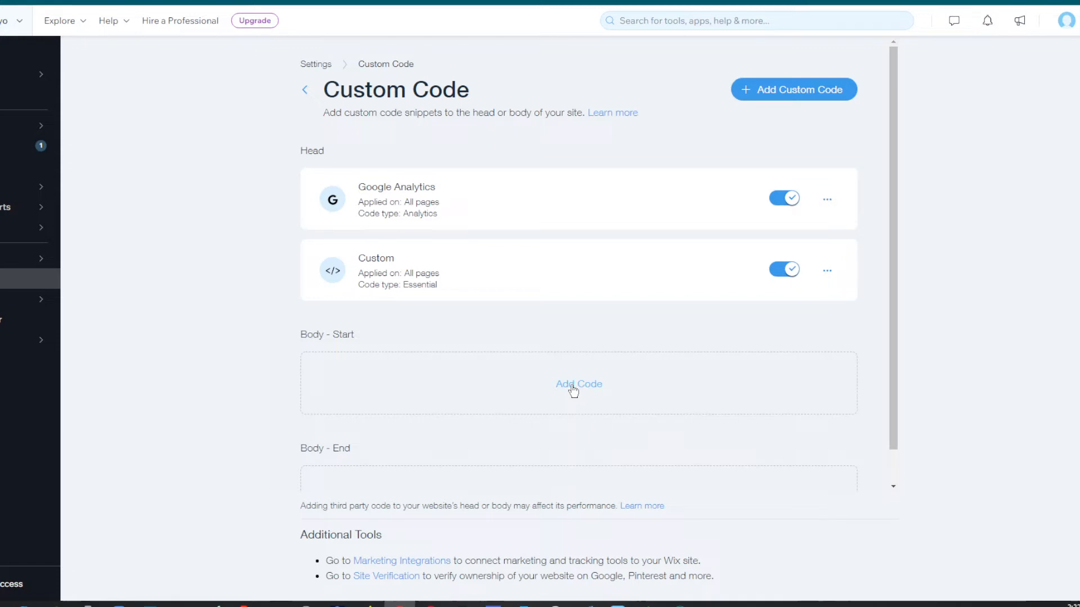
pyautogui.moveTo(592, 367)
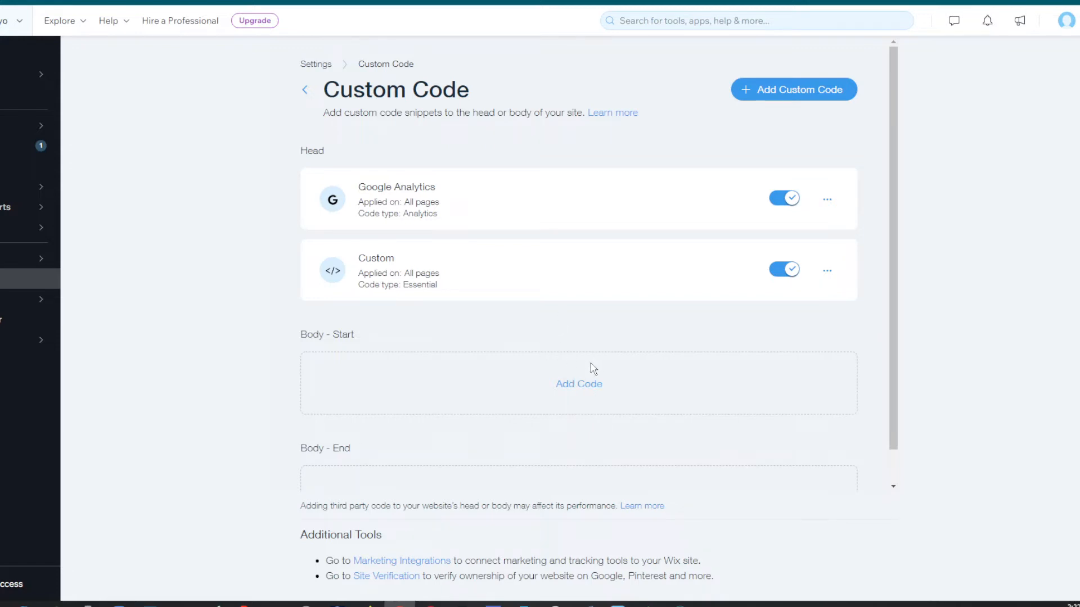
pyautogui.moveTo(577, 387)
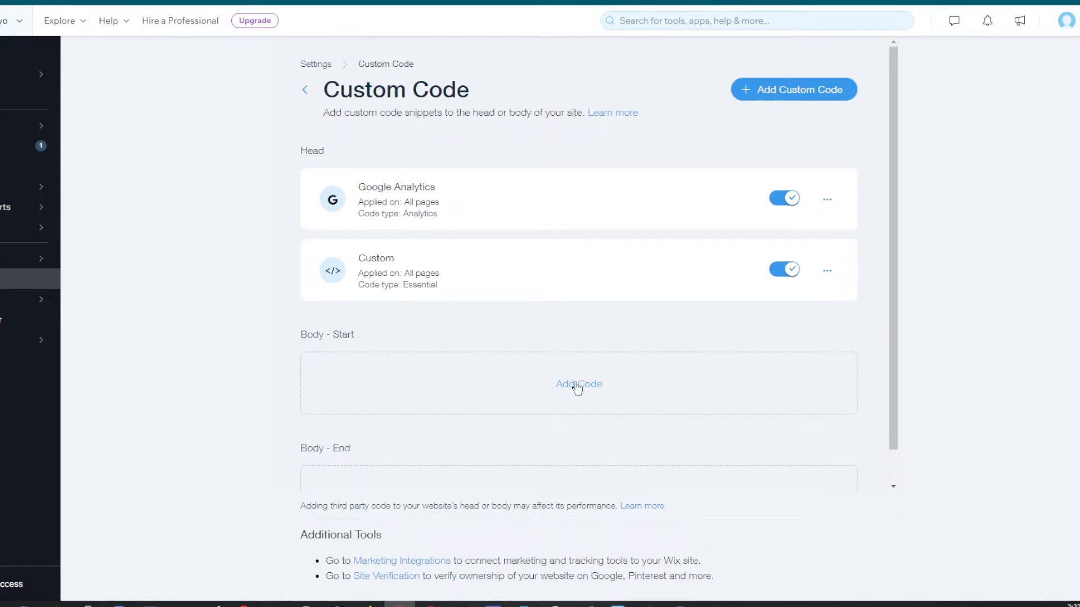
# Start a new custom code snippet, bringing up the empty Add Custom Code dialog.
pyautogui.click(580, 385)
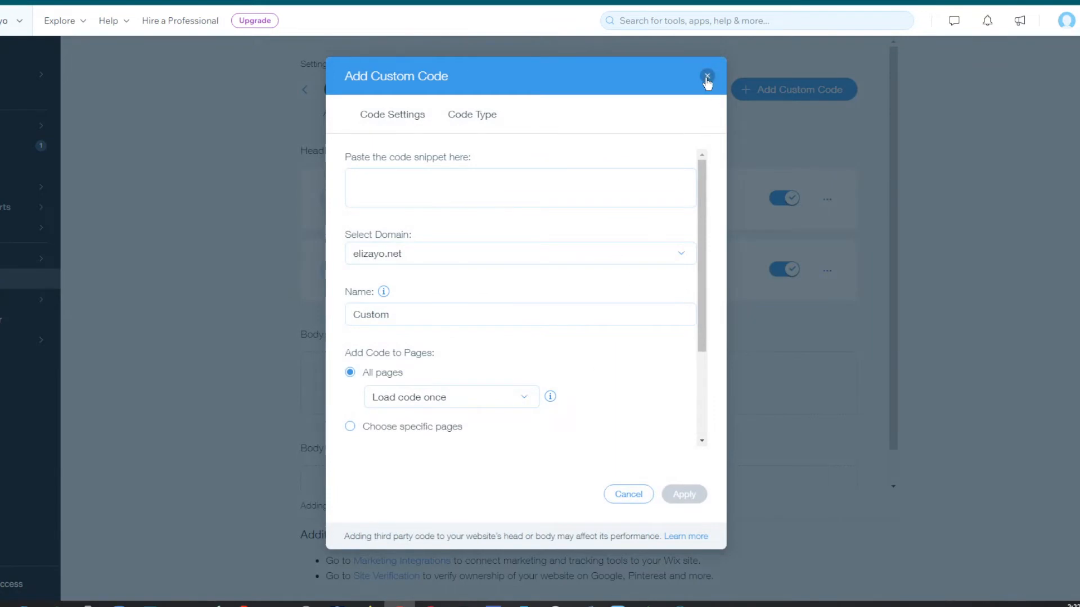
pyautogui.moveTo(713, 91)
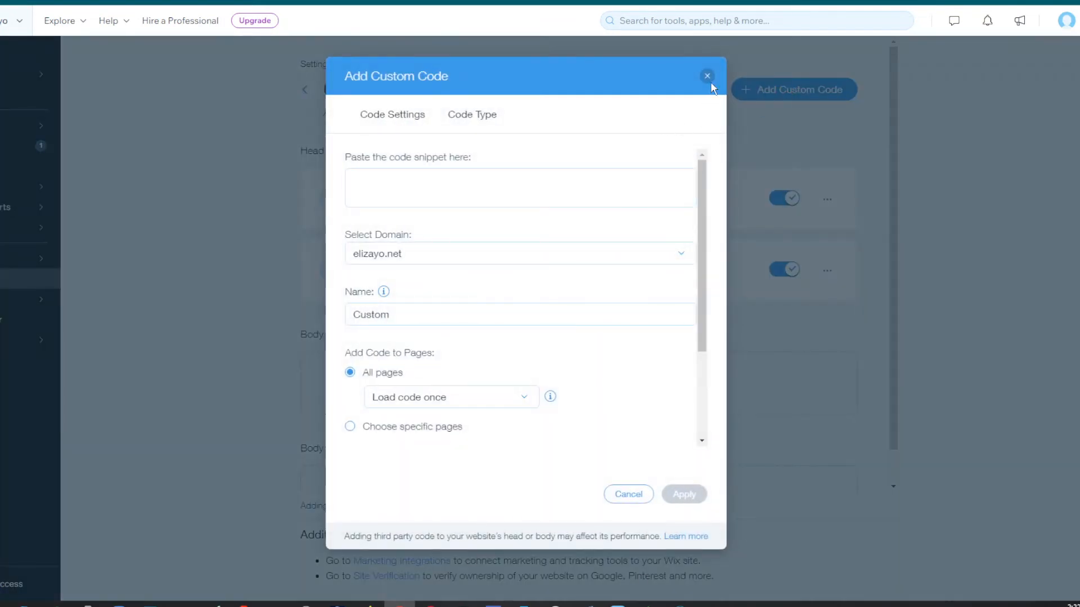
pyautogui.click(707, 76)
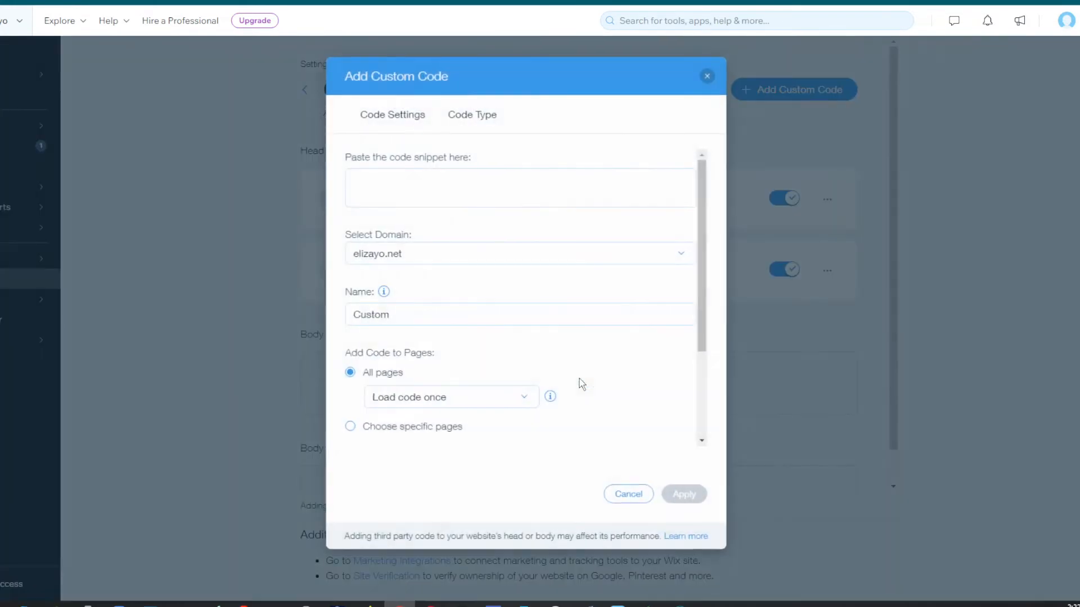
pyautogui.moveTo(518, 314)
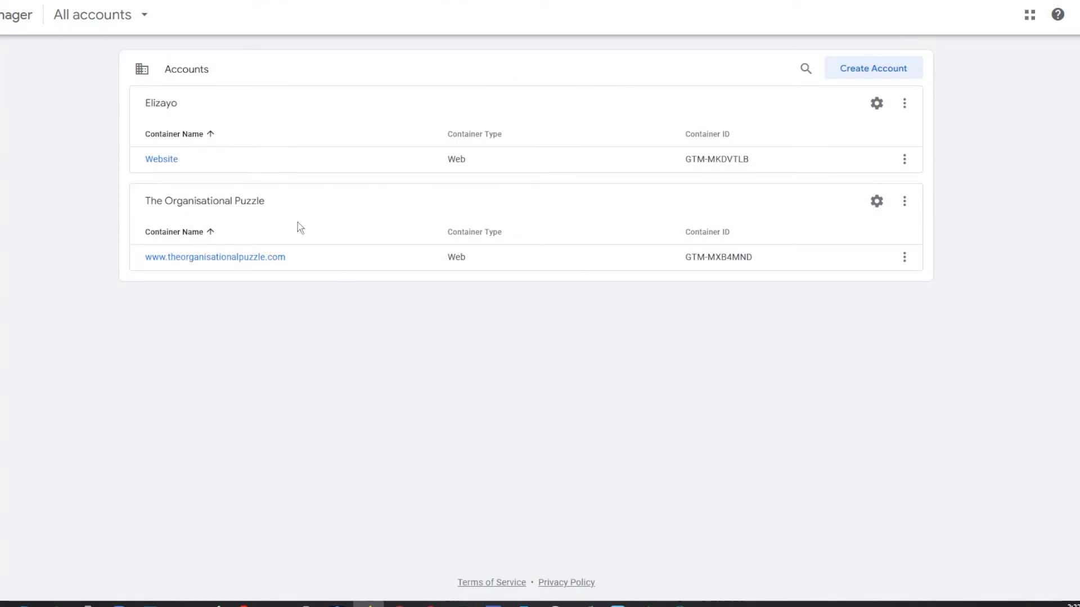
pyautogui.moveTo(163, 163)
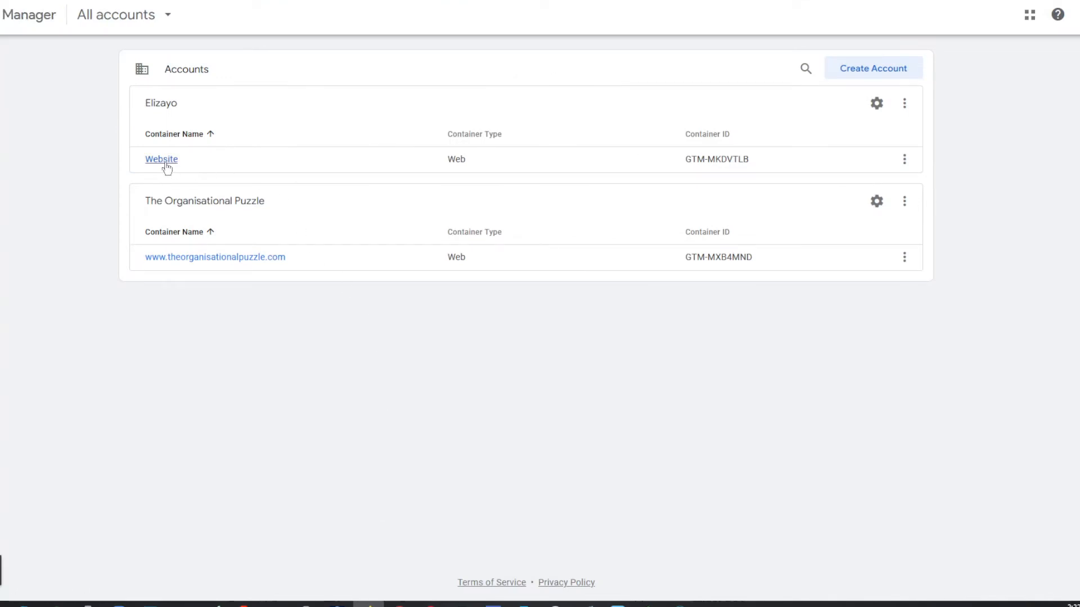
# Open the Website container, show its installation code and copy the head snippet.
pyautogui.click(161, 159)
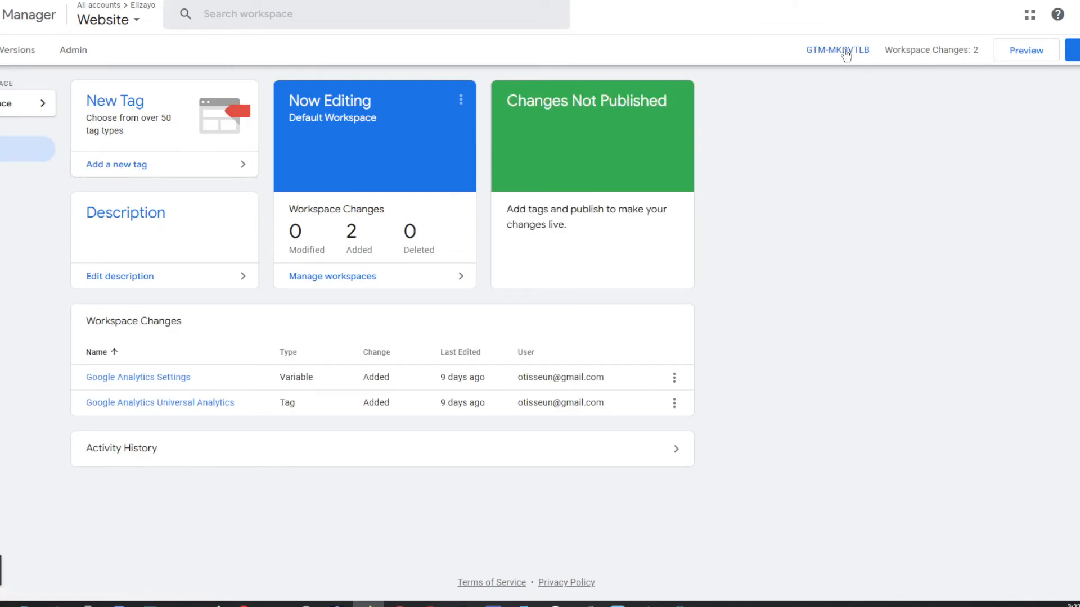
pyautogui.click(837, 50)
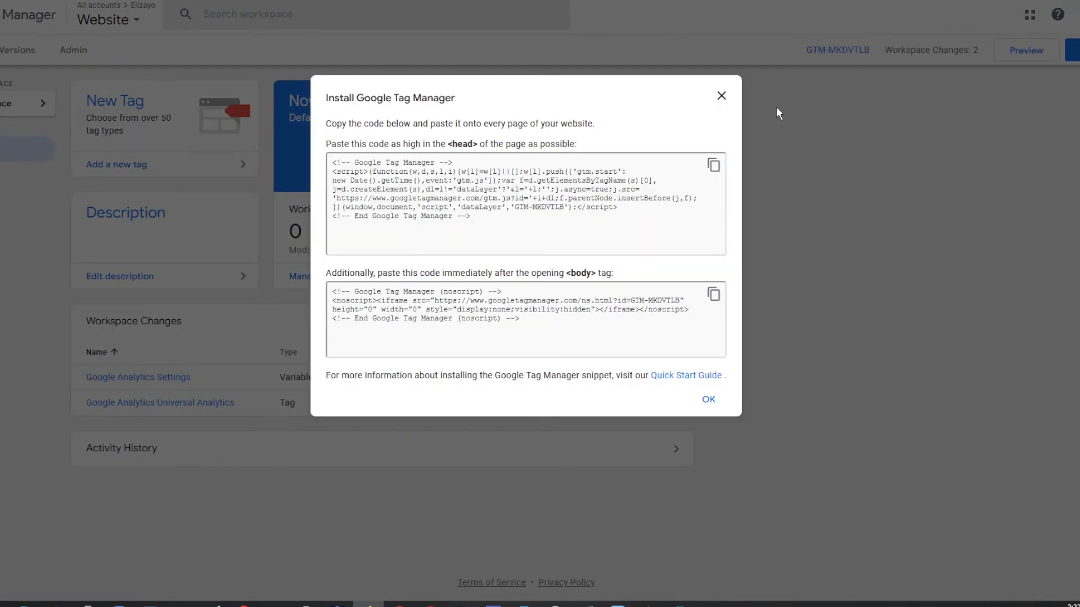
pyautogui.click(714, 164)
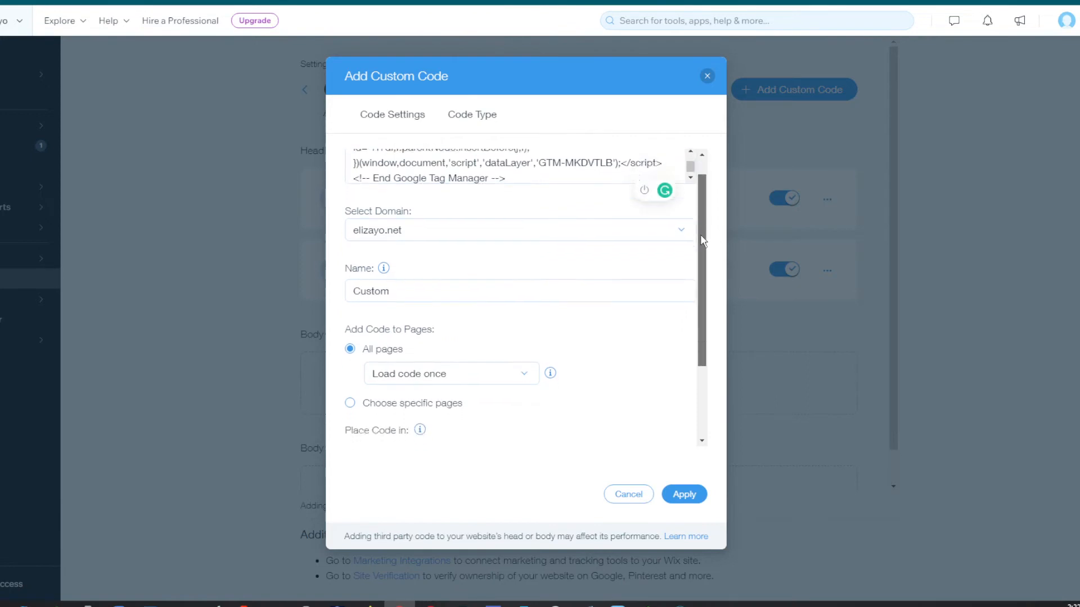
# Paste the GTM snippet, keep All pages, place it in the Head and apply the entry.
pyautogui.scroll(-3)
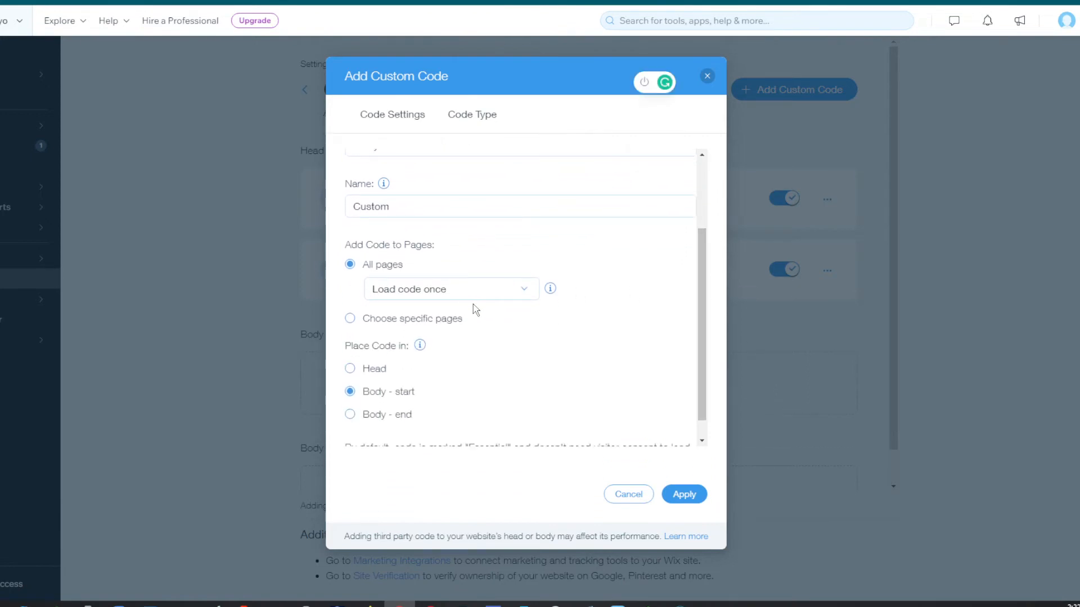
pyautogui.moveTo(420, 401)
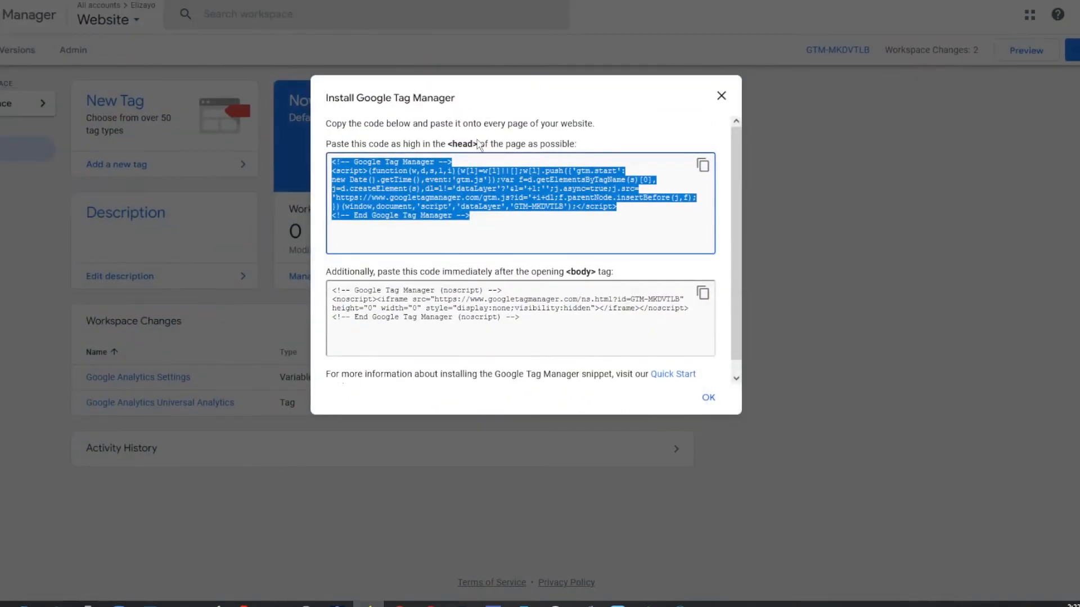
pyautogui.click(511, 153)
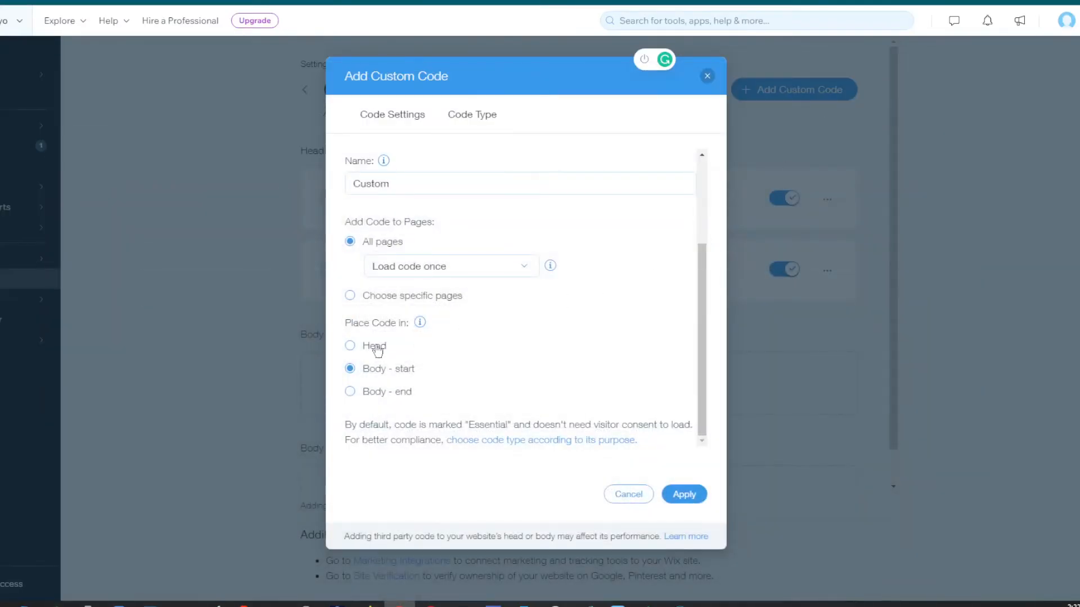
pyautogui.click(349, 346)
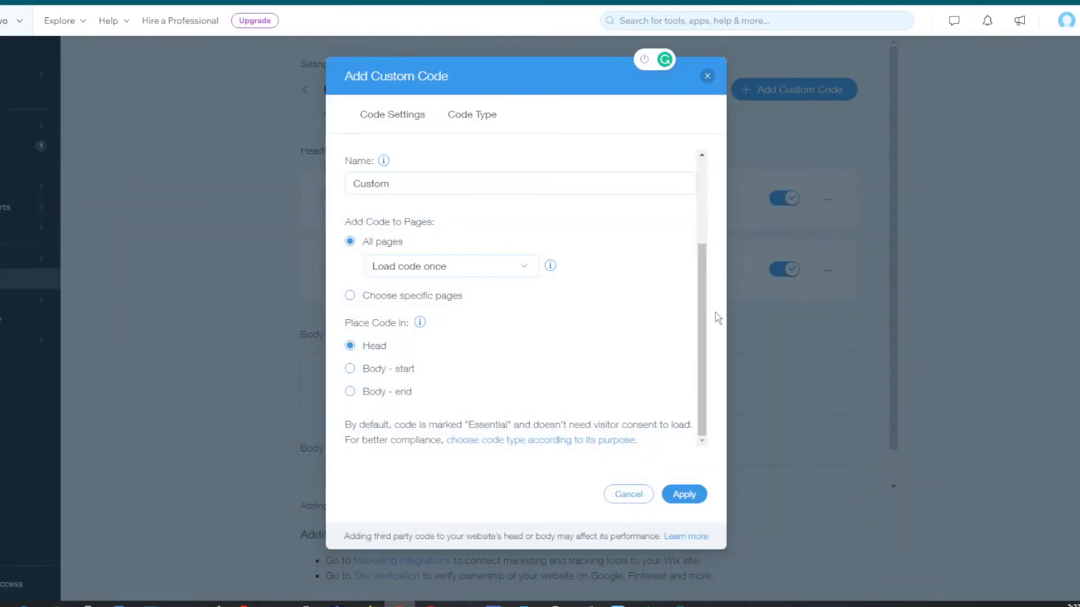
pyautogui.click(451, 265)
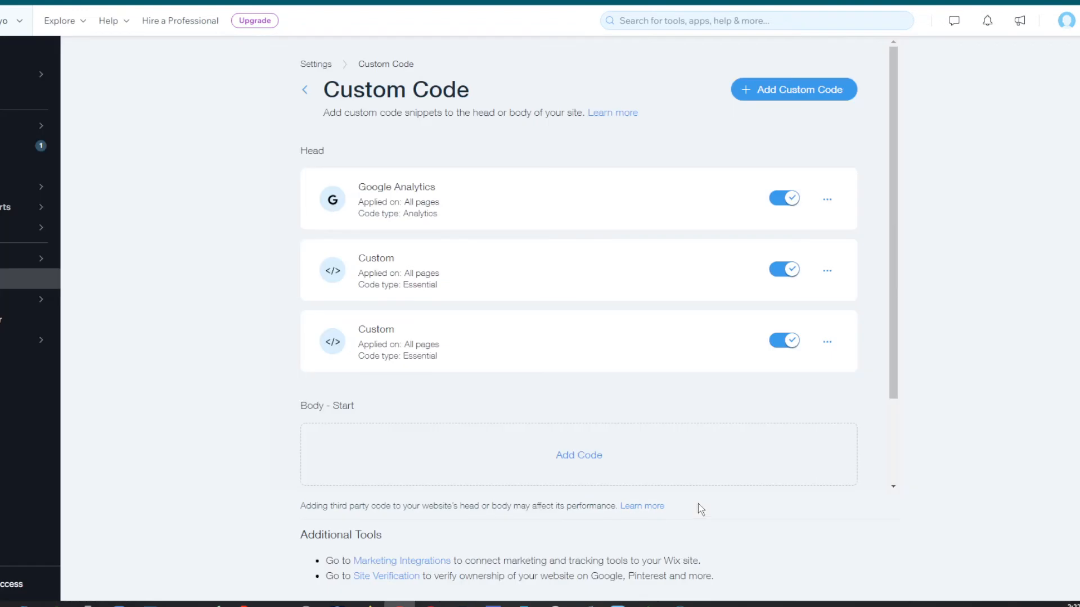
pyautogui.moveTo(693, 488)
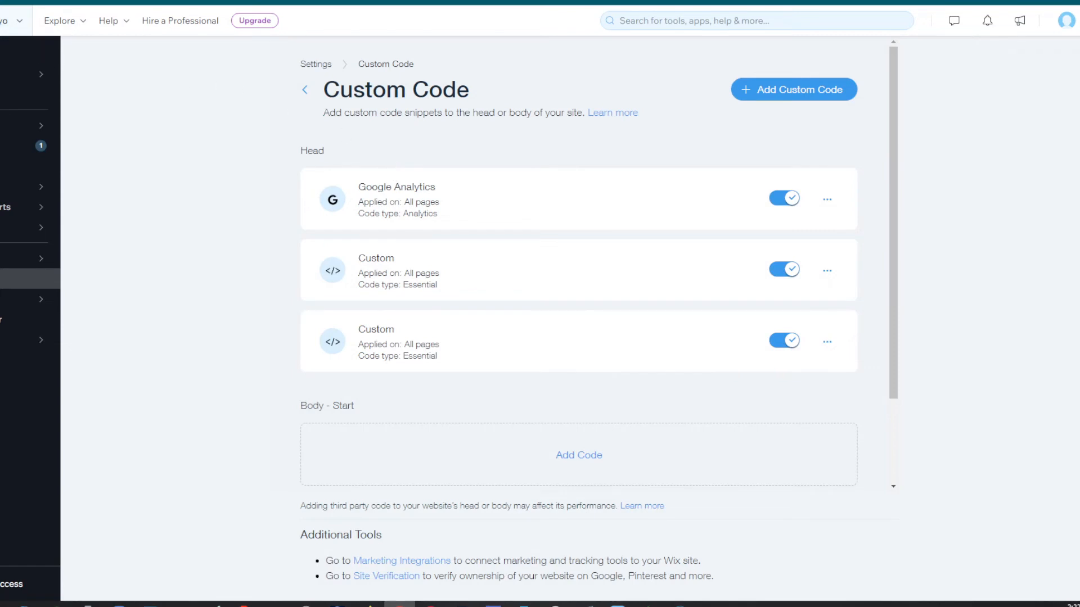
pyautogui.click(10, 20)
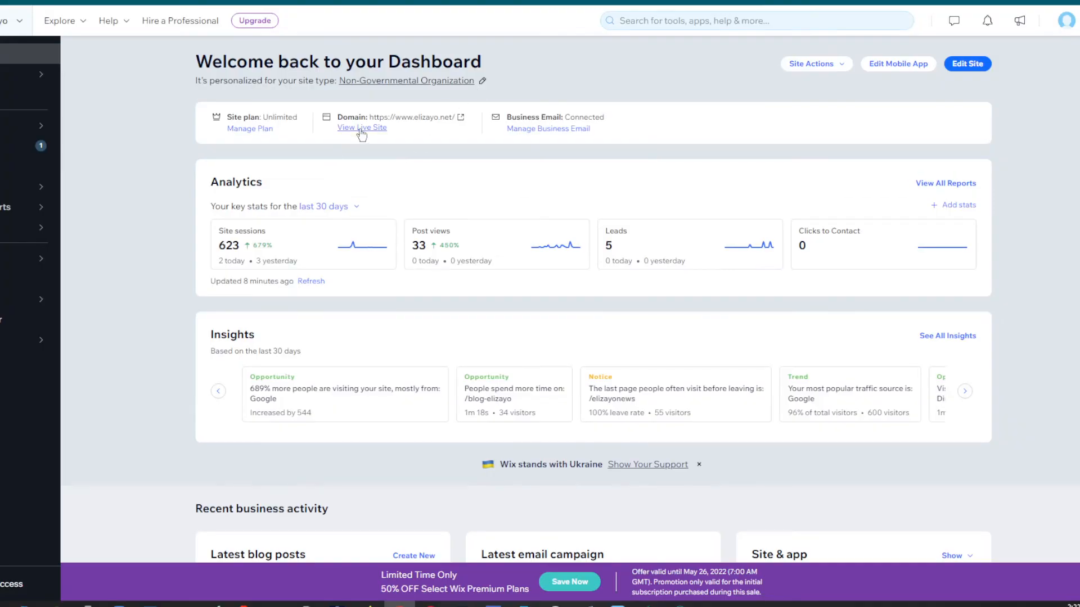
# Open the live version of the site from the dashboard.
pyautogui.click(361, 127)
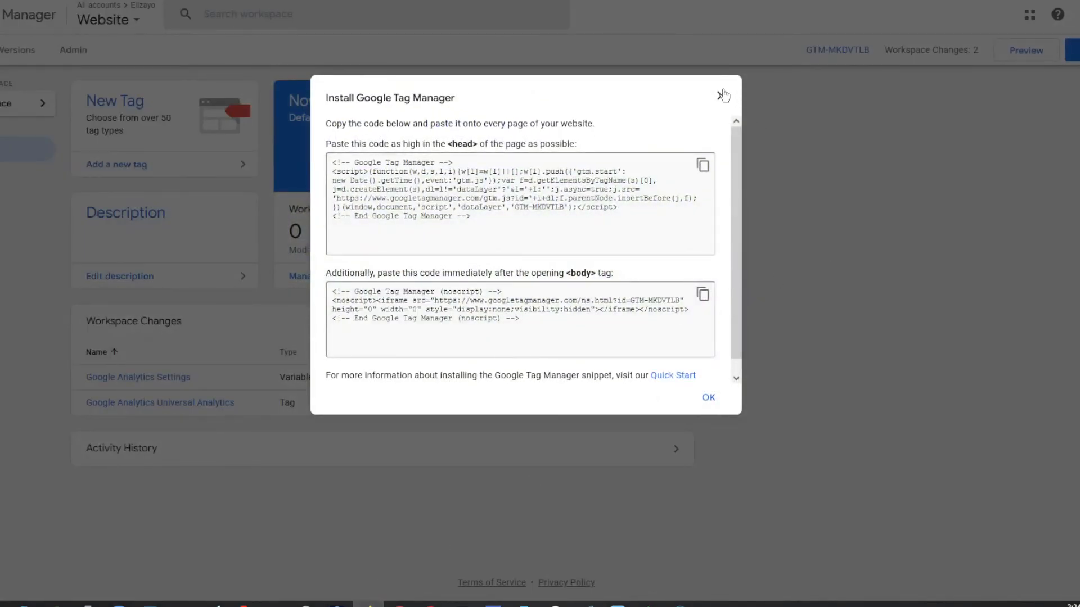
# Close the Install Google Tag Manager dialog, returning to the Website workspace.
pyautogui.click(723, 93)
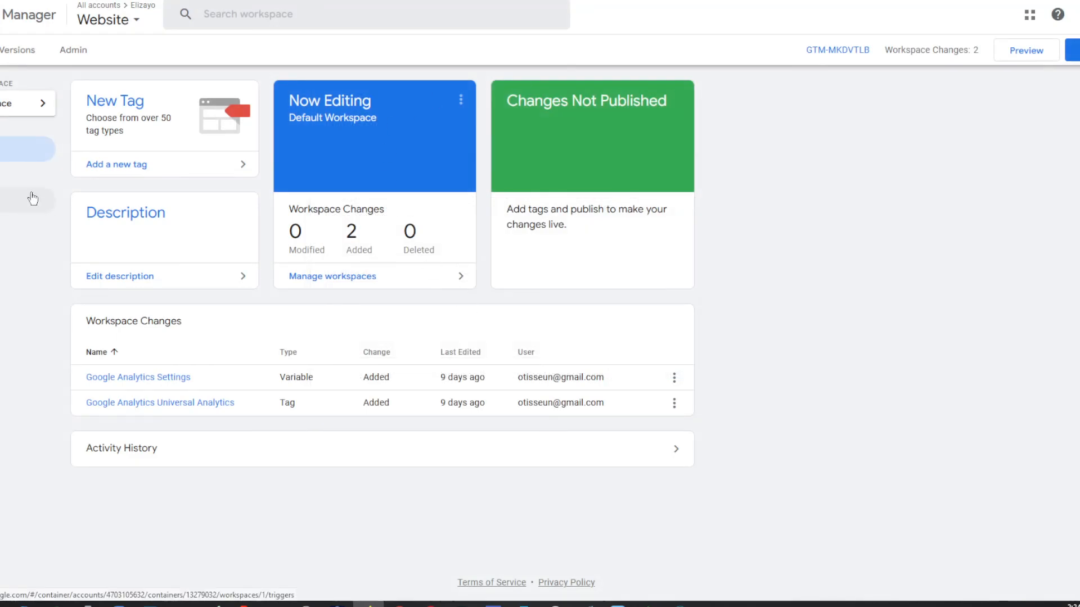